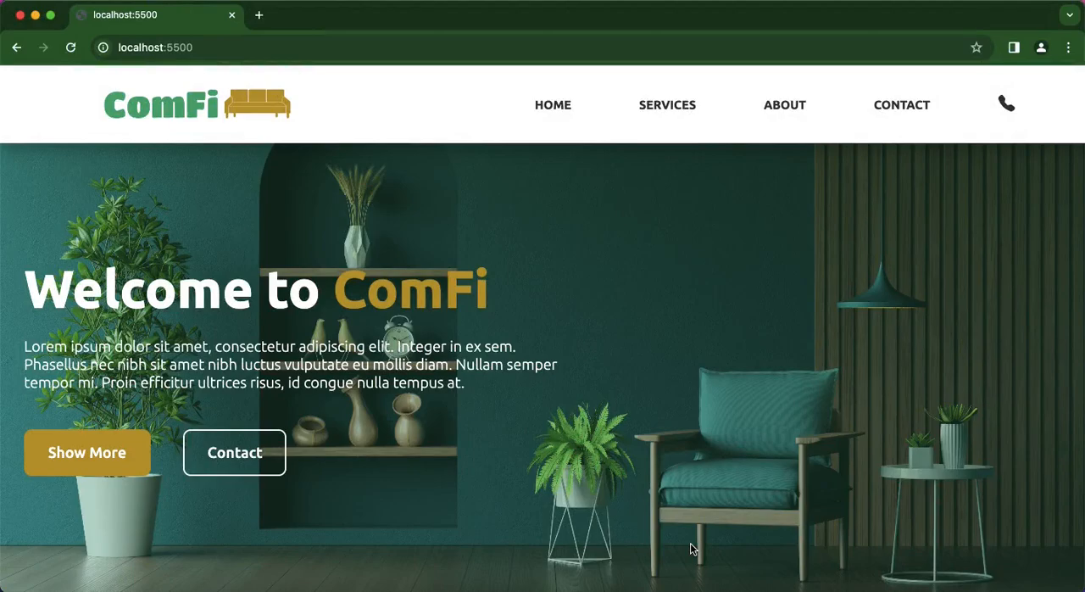
{"action": "mouse_move", "coordinate": [552, 104]}
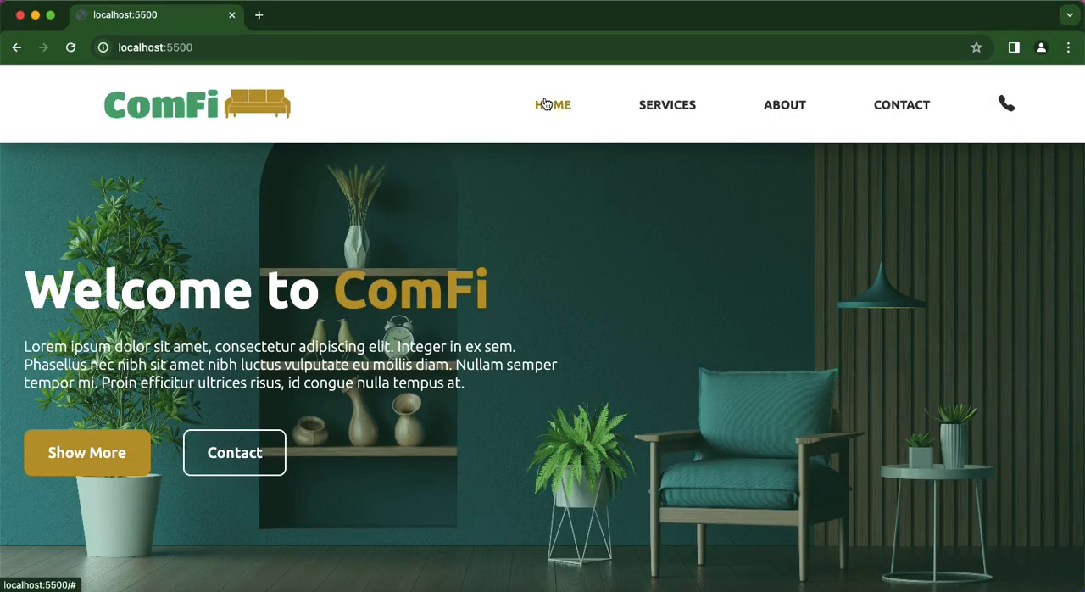
{"action": "mouse_move", "coordinate": [534, 142]}
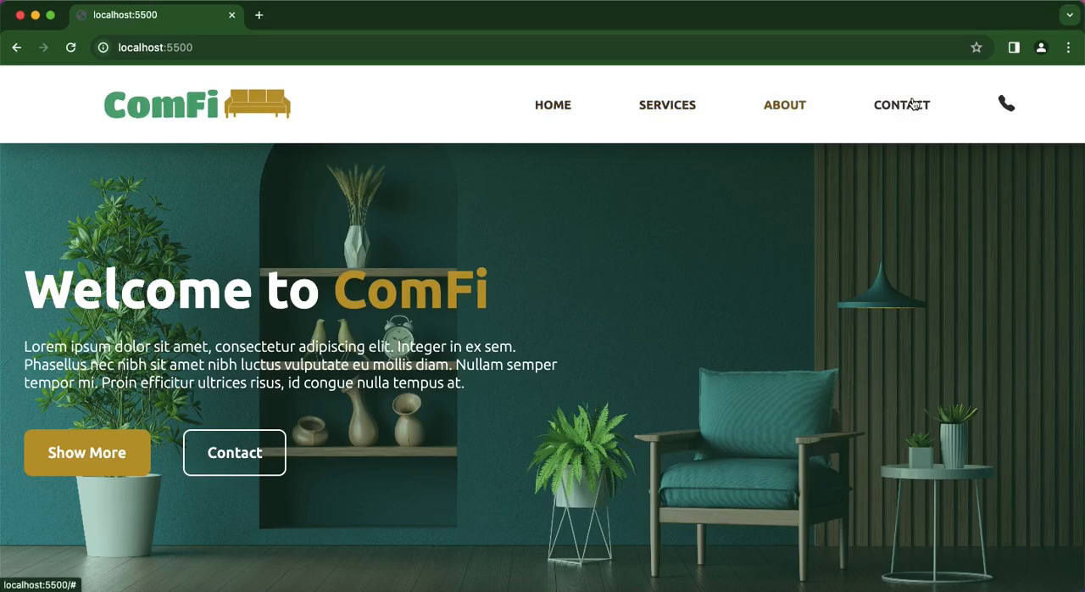
{"action": "mouse_move", "coordinate": [542, 167]}
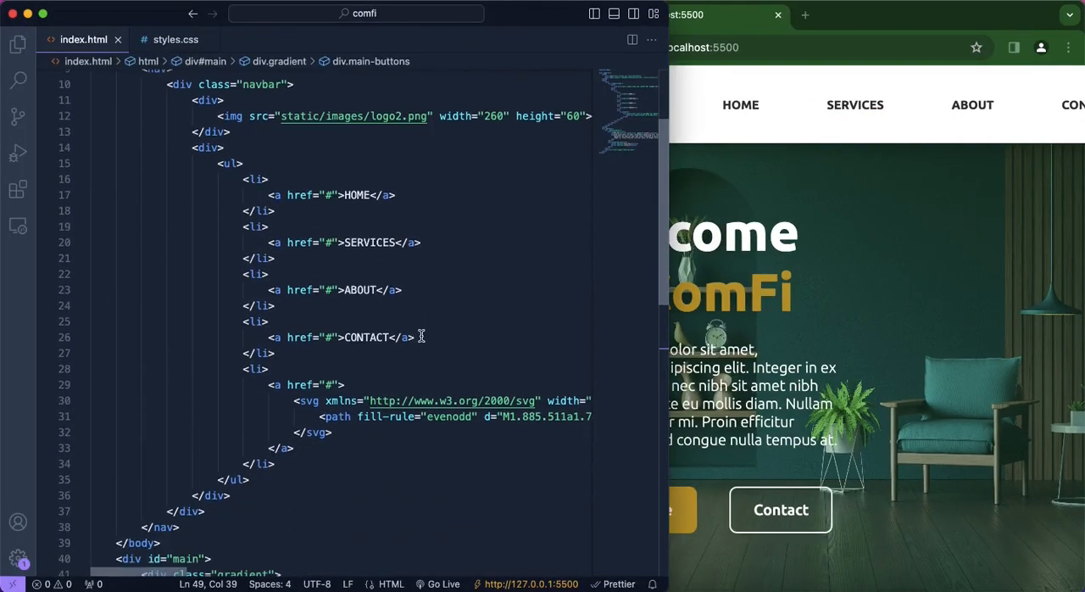
- Remove the CONTACT nav item and make the link after HOME read PRODUCTS
{"action": "left_click_drag", "start_coordinate": [240, 320], "coordinate": [416, 337]}
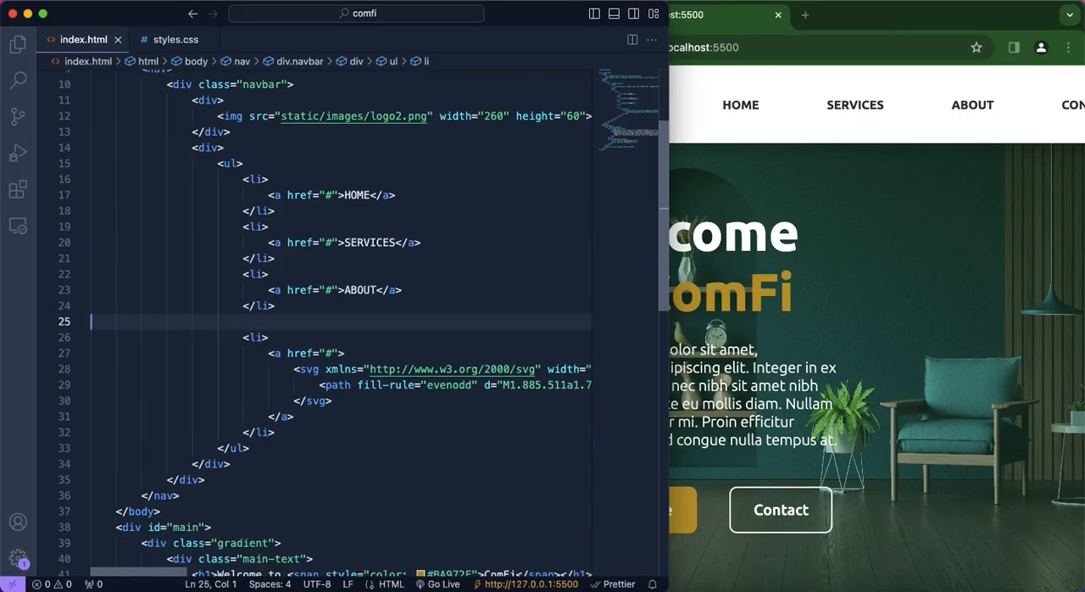
{"action": "type", "text": "CONTACT"}
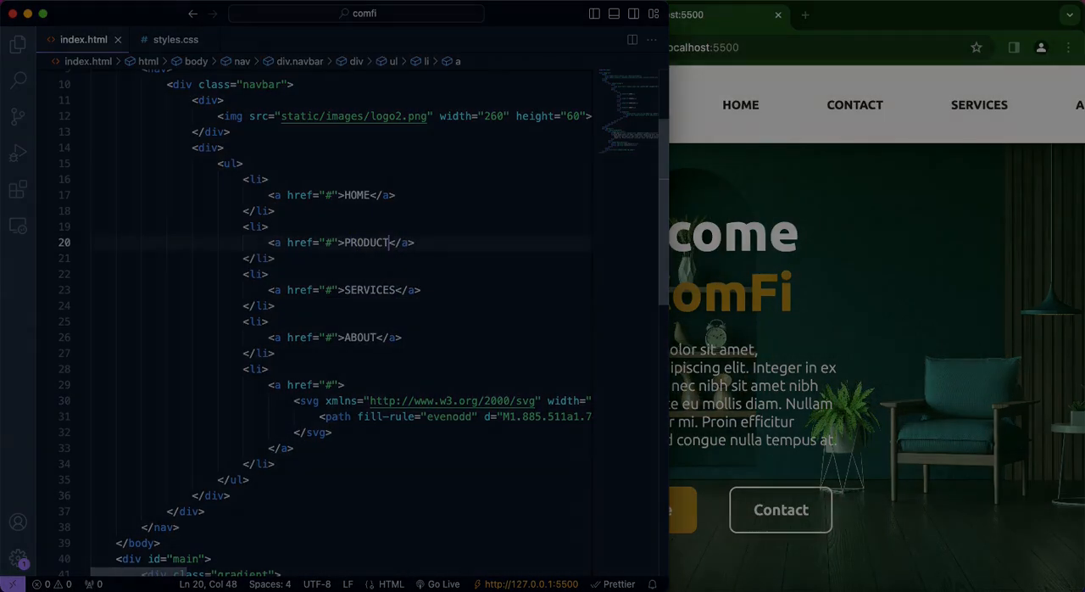
{"action": "scroll", "scroll_direction": "down", "scroll_amount": 3}
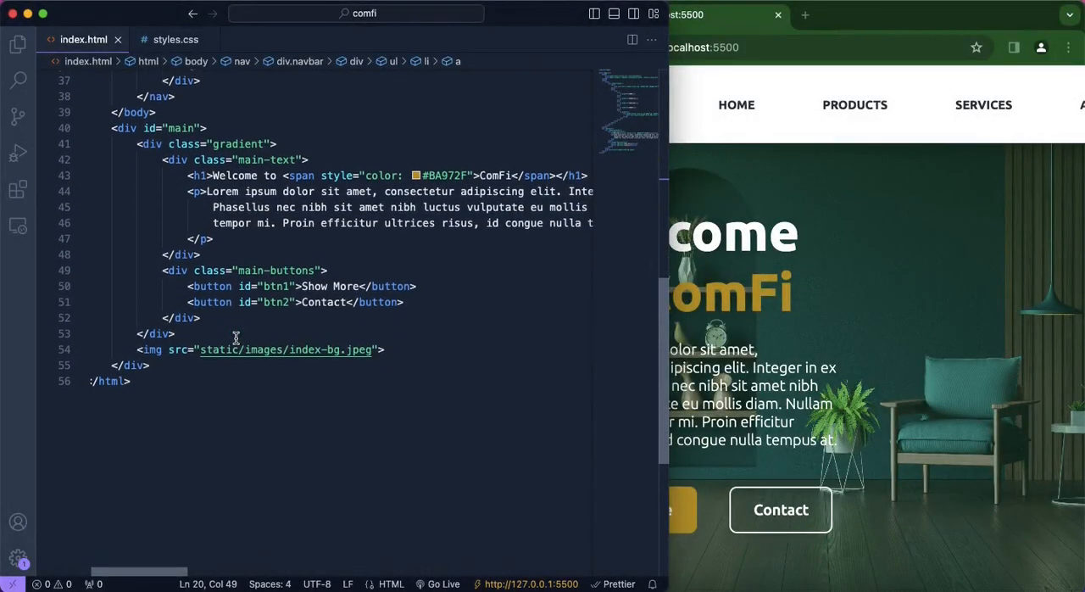
- Add a div with id services holding a heading-style div and an h1 'Our Services'
{"action": "type", "text": "<div"}
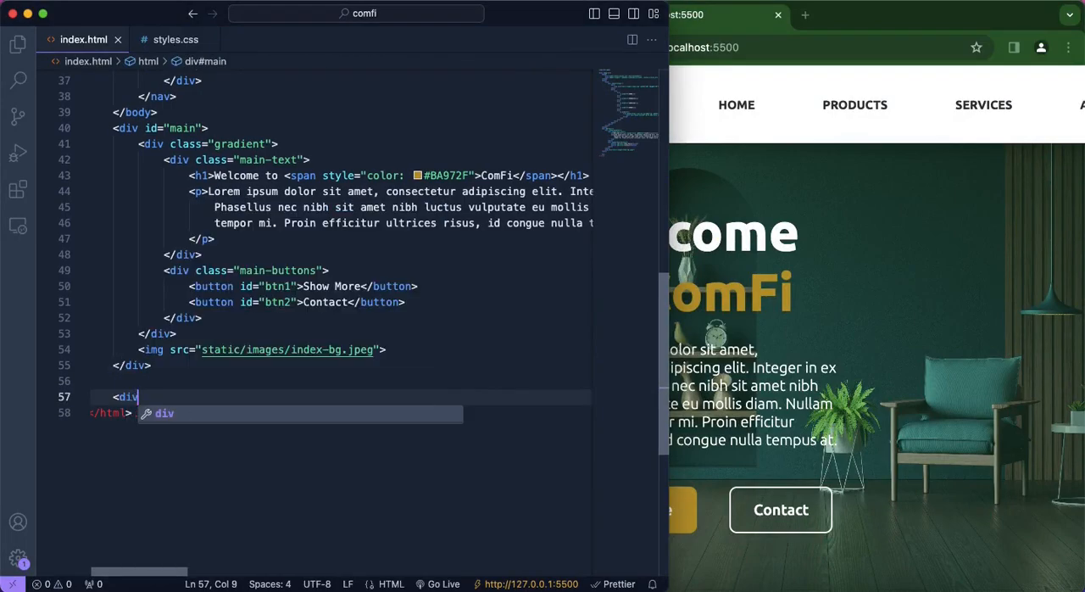
{"action": "type", "text": "id=\"serv\""}
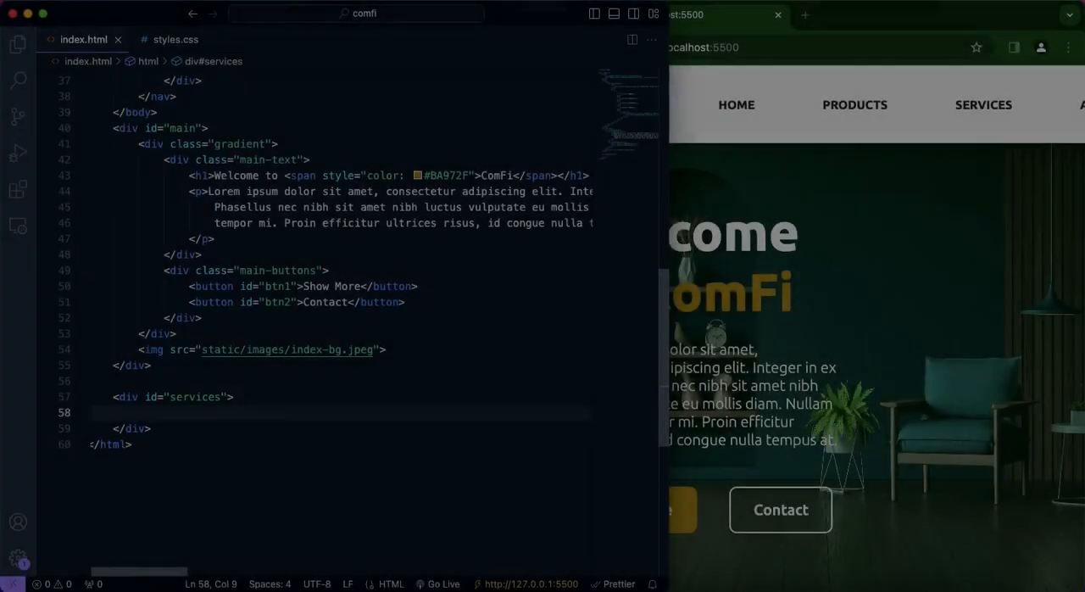
{"action": "type", "text": "<div class="}
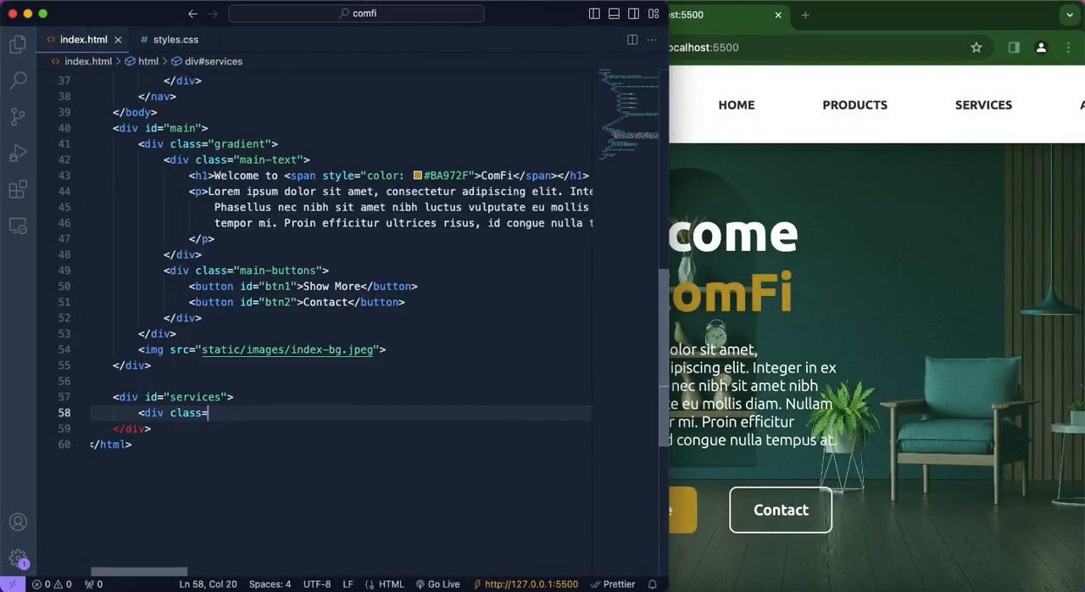
{"action": "type", "text": "heading-style\">"}
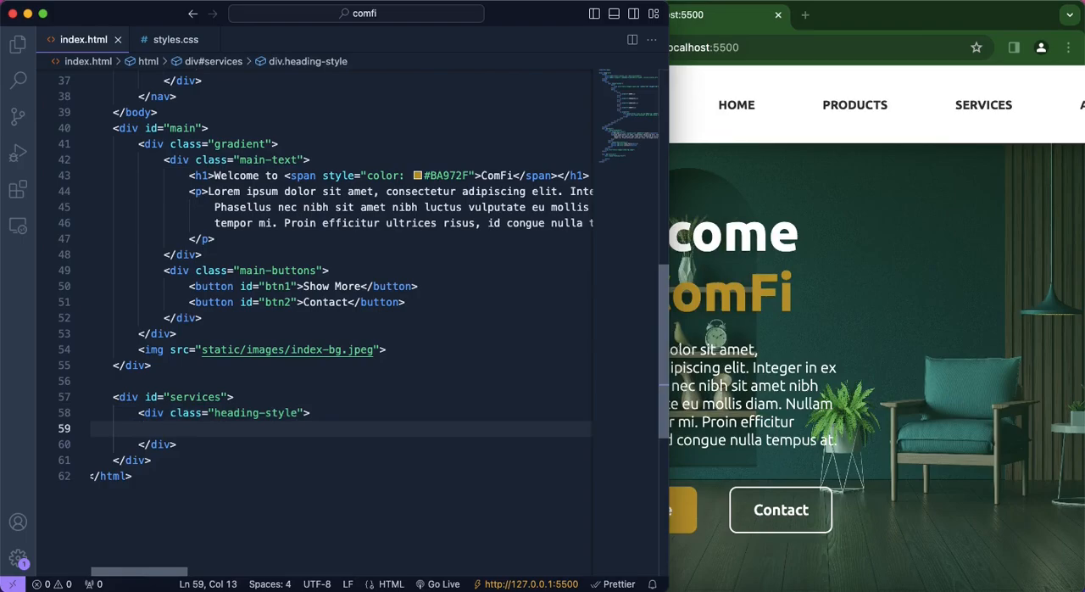
{"action": "type", "text": "<h1>"}
{"action": "type", "text": "<div></div>"}
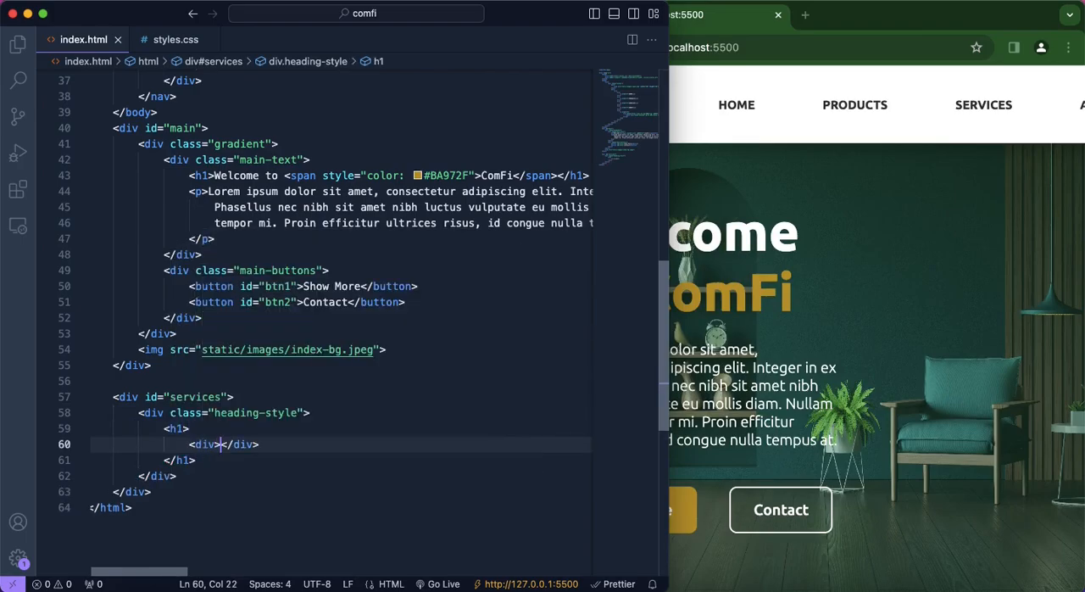
{"action": "type", "text": "Our Ser"}
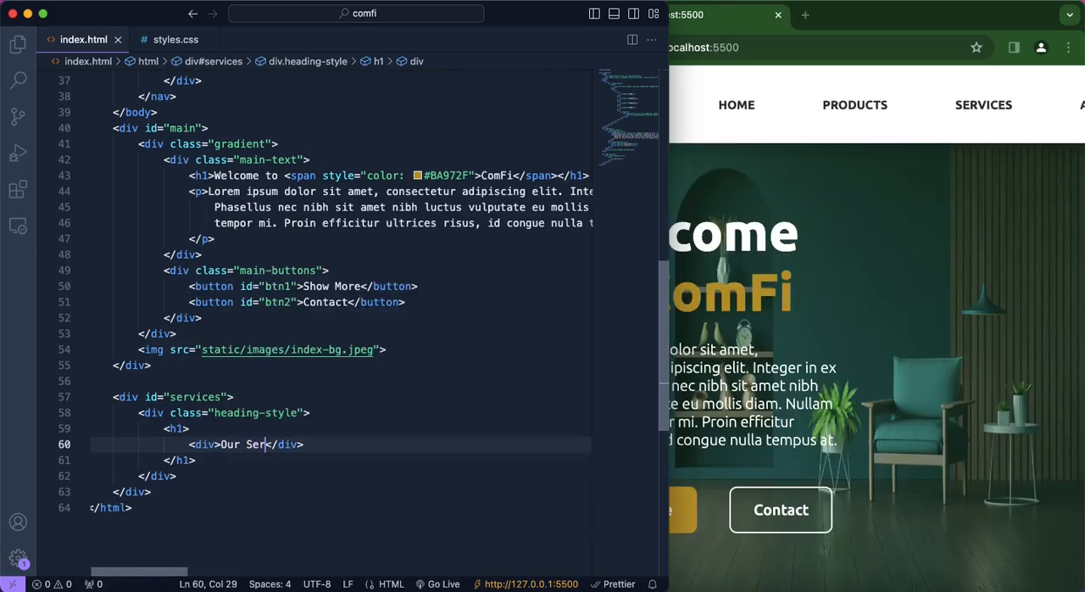
{"action": "type", "text": "vices"}
{"action": "type", "text": "<div>\"</div>"}
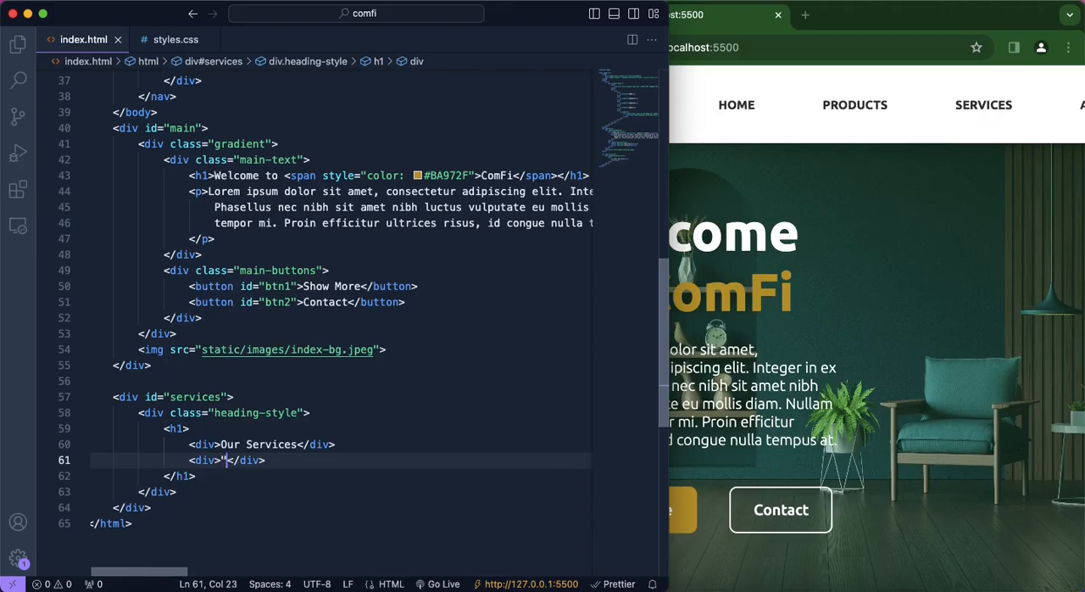
{"action": "type", "text": "Remarkable and"}
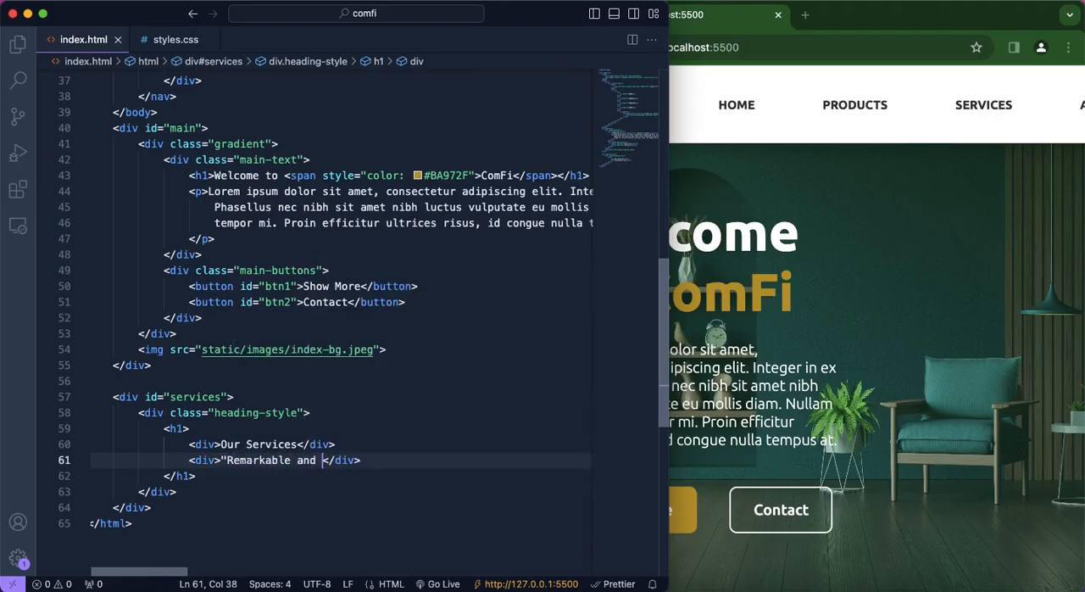
{"action": "type", "text": "Exceptional Cu"}
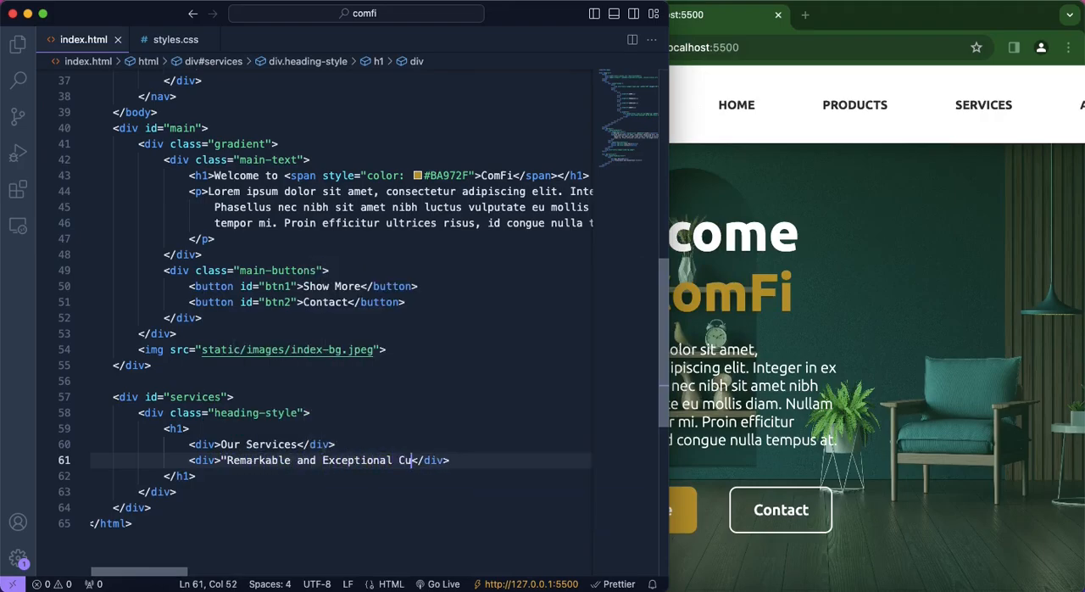
{"action": "type", "text": "stomer Service\" — Susan M."}
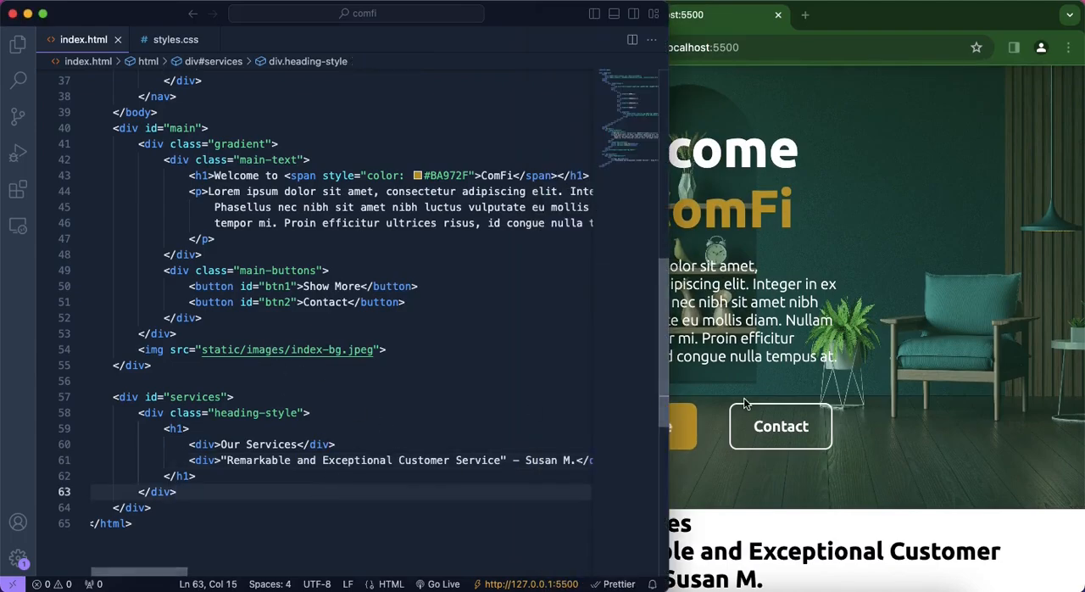
- Switch to styles.css to review the #services, heading and title rules
{"action": "left_click", "coordinate": [175, 39]}
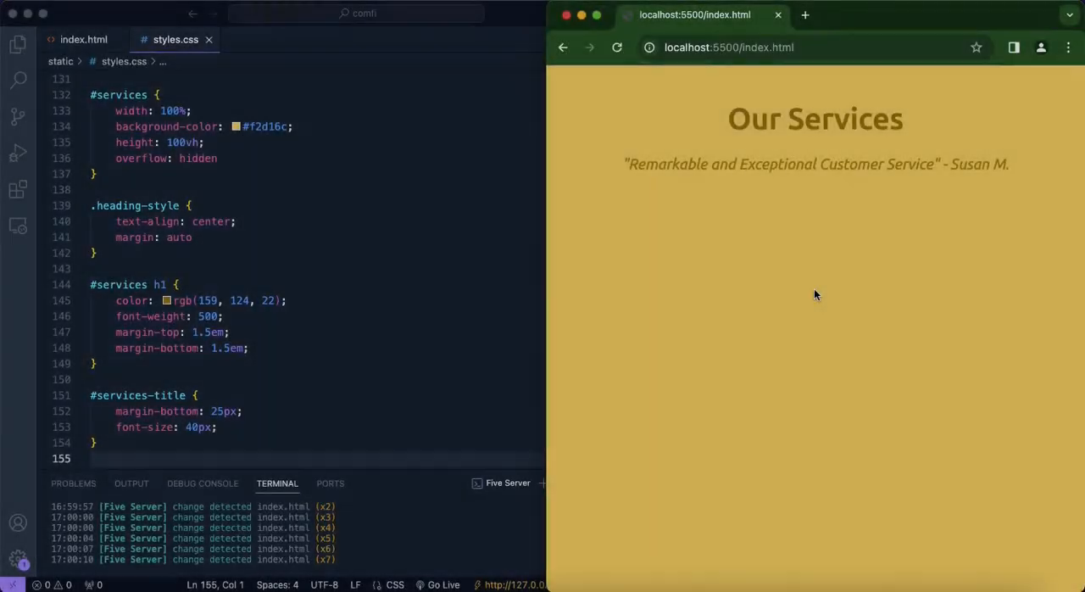
{"action": "mouse_move", "coordinate": [725, 139]}
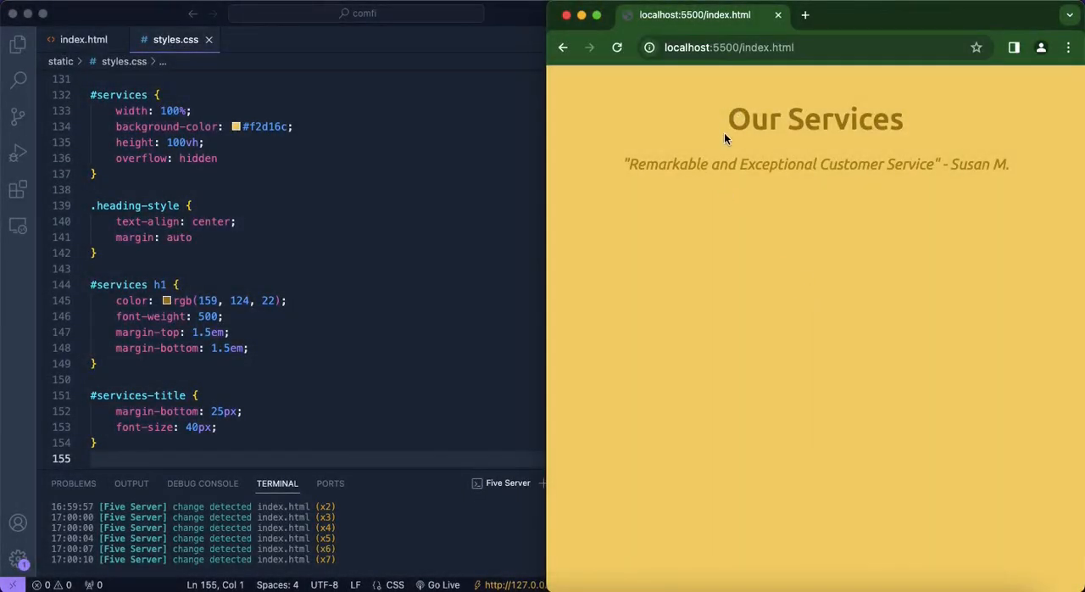
{"action": "mouse_move", "coordinate": [624, 186]}
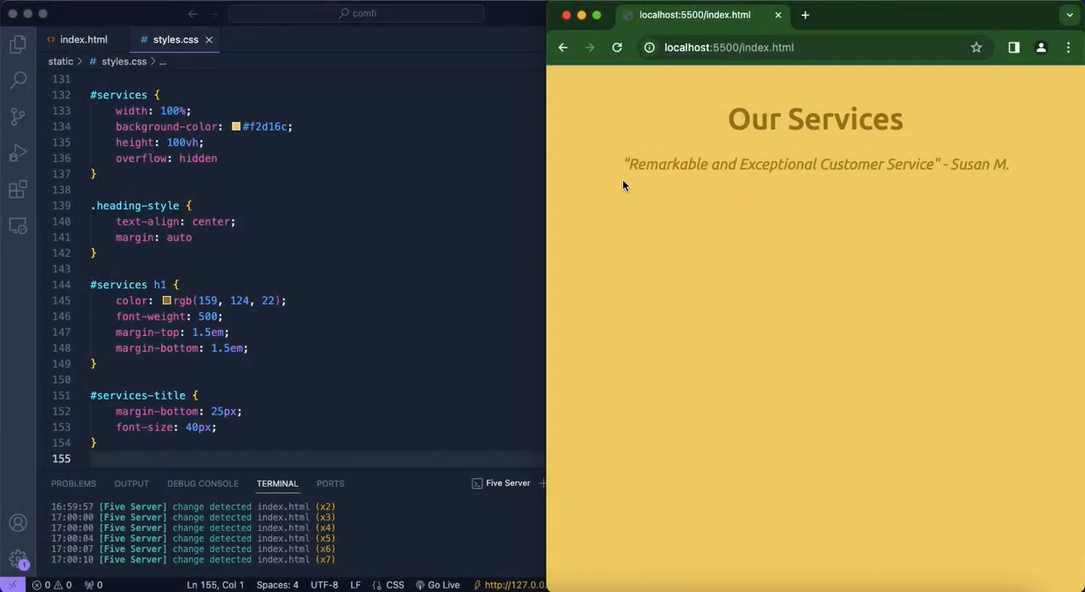
- In index.html add a services-container div holding a services-box div
{"action": "left_click", "coordinate": [84, 39]}
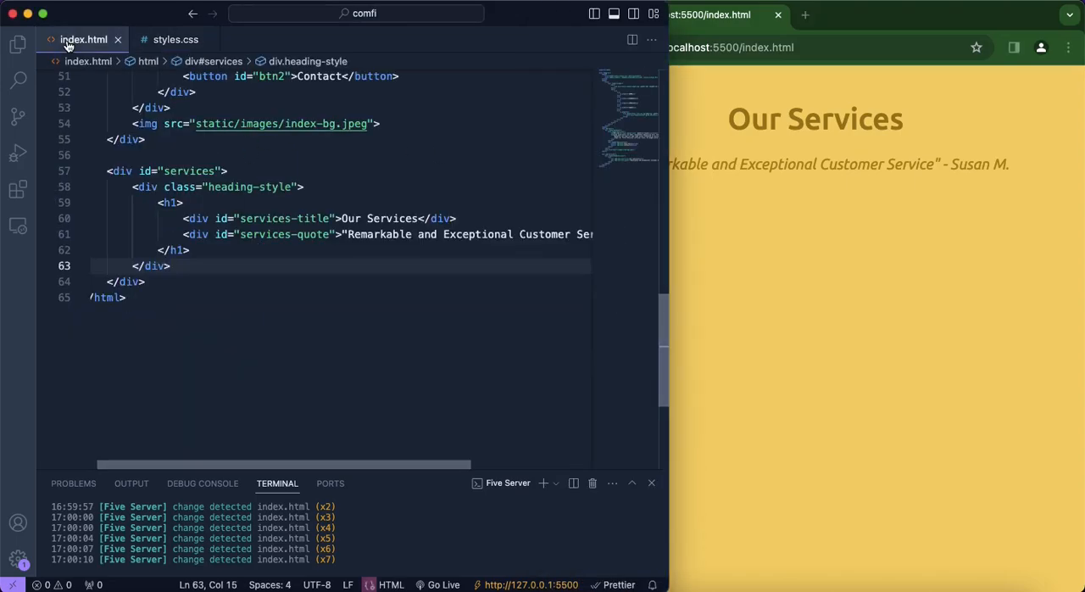
{"action": "type", "text": "<div"}
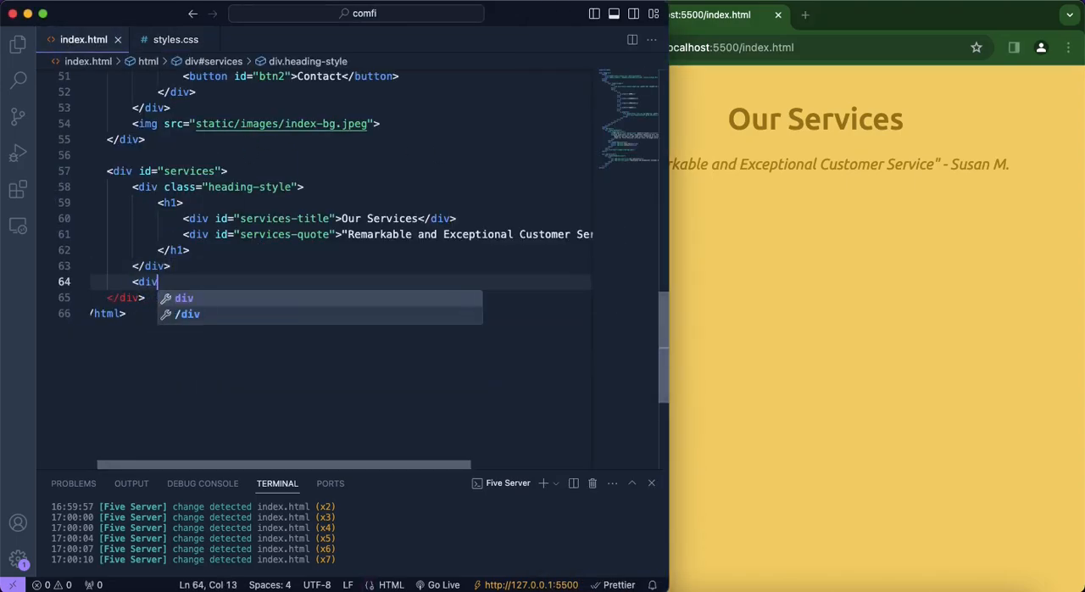
{"action": "type", "text": "class=\"\""}
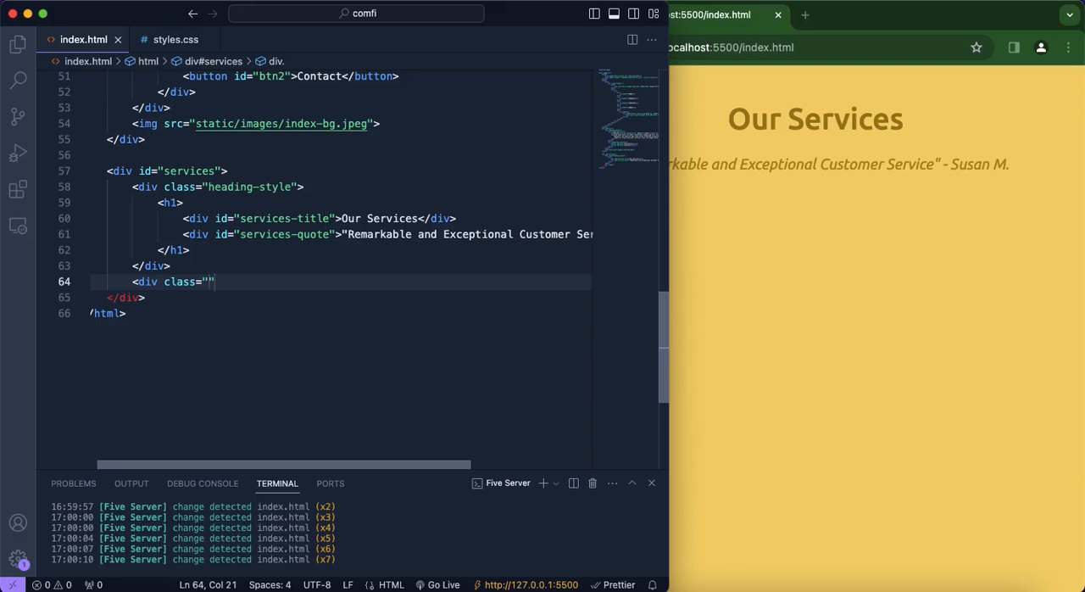
{"action": "type", "text": "services"}
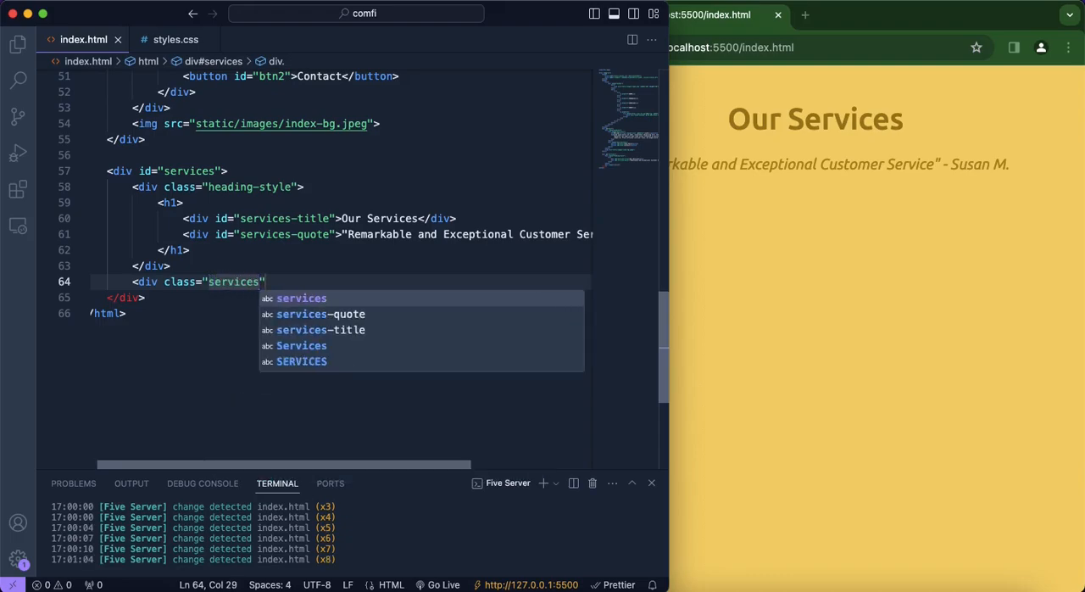
{"action": "type", "text": "-container\">"}
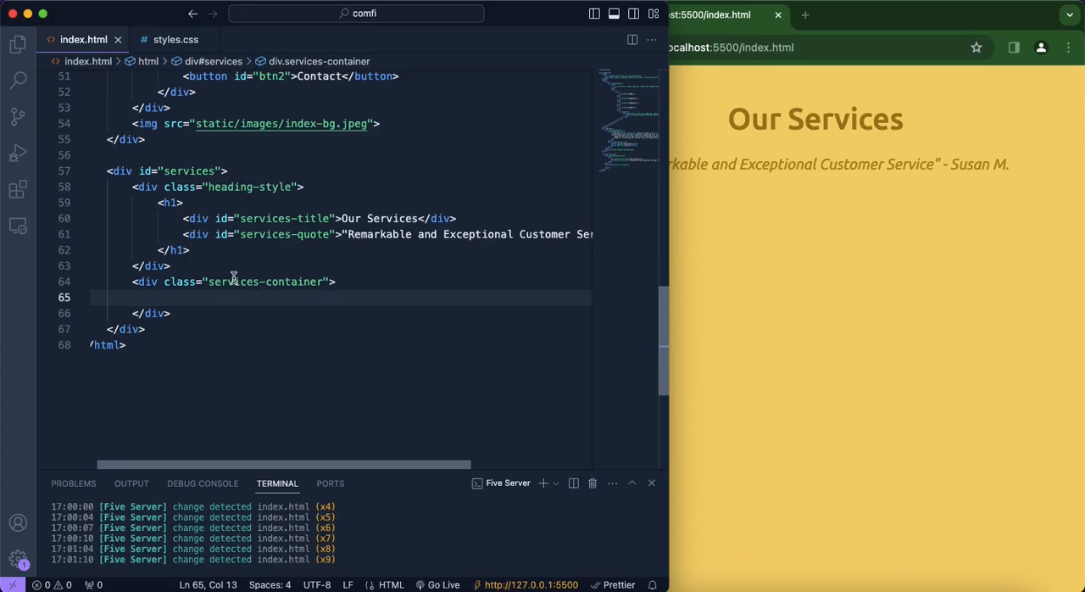
{"action": "mouse_move", "coordinate": [210, 306]}
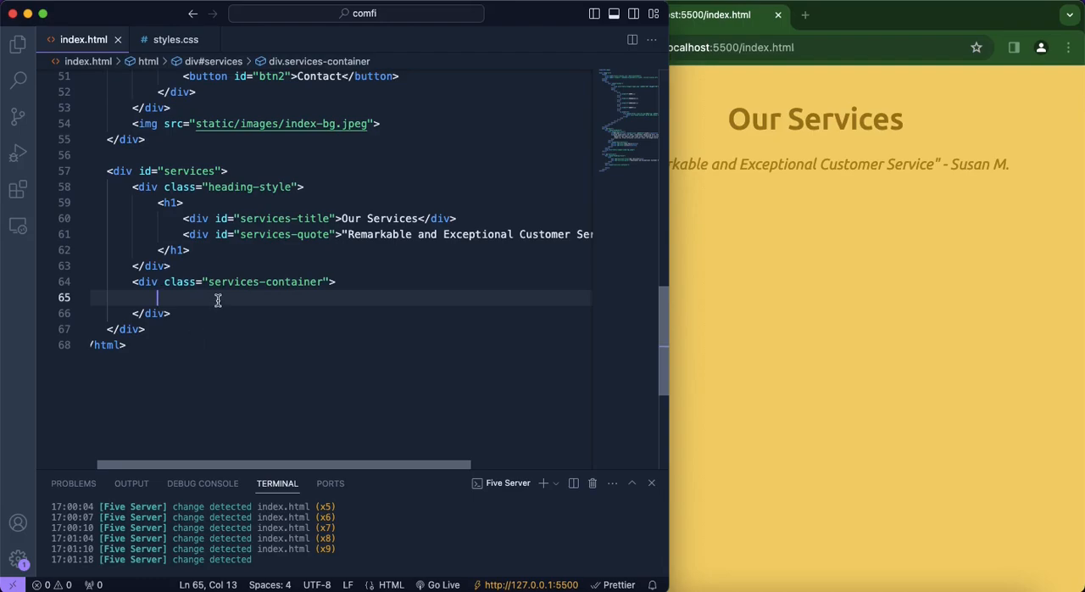
{"action": "type", "text": "<di"}
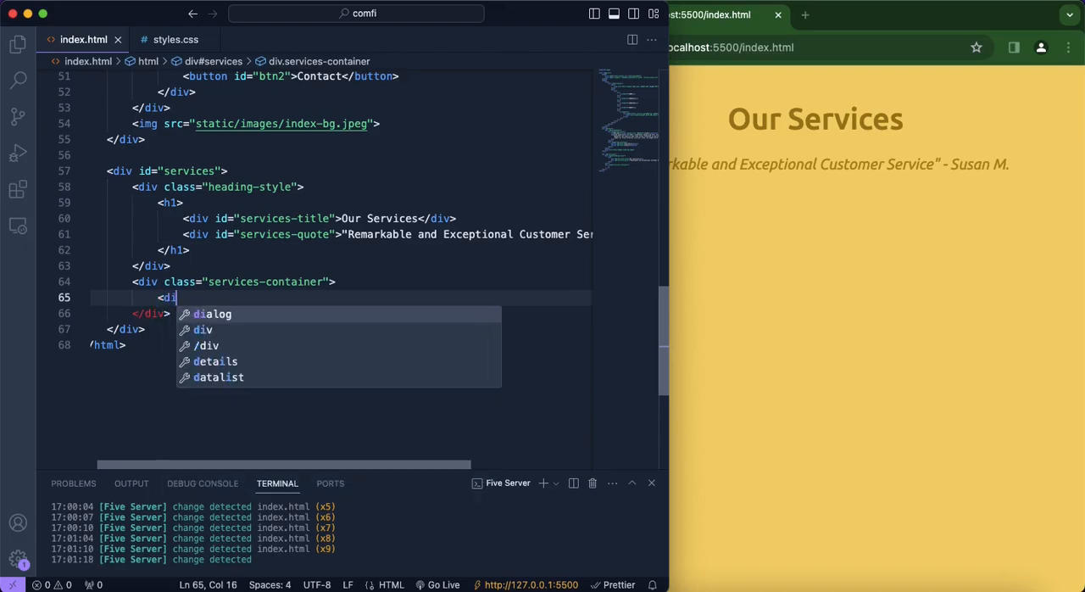
{"action": "type", "text": "v.</div>"}
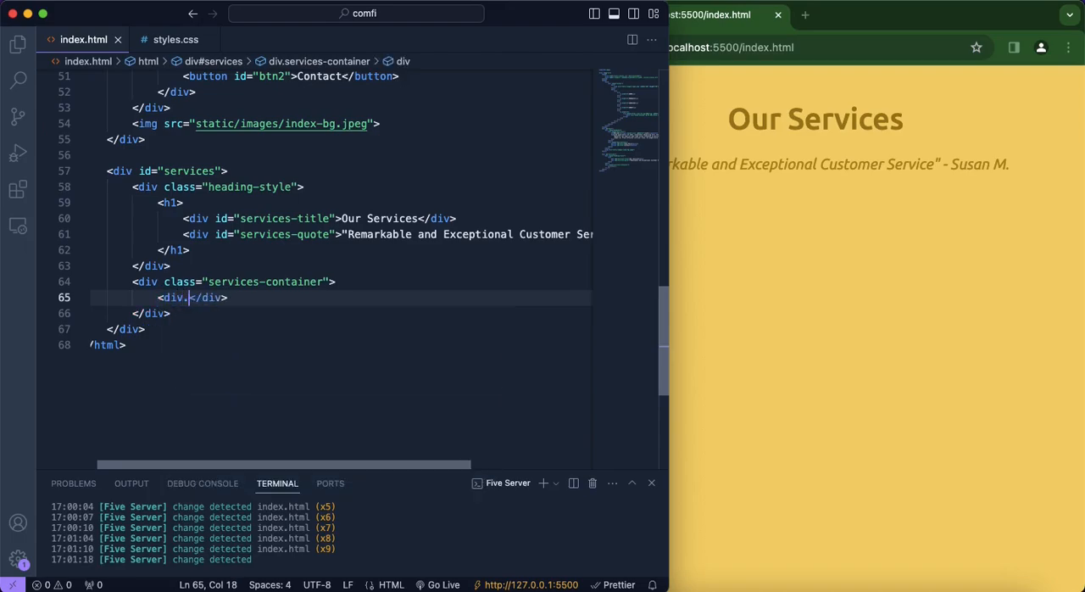
{"action": "type", "text": "class=\"services-box\">"}
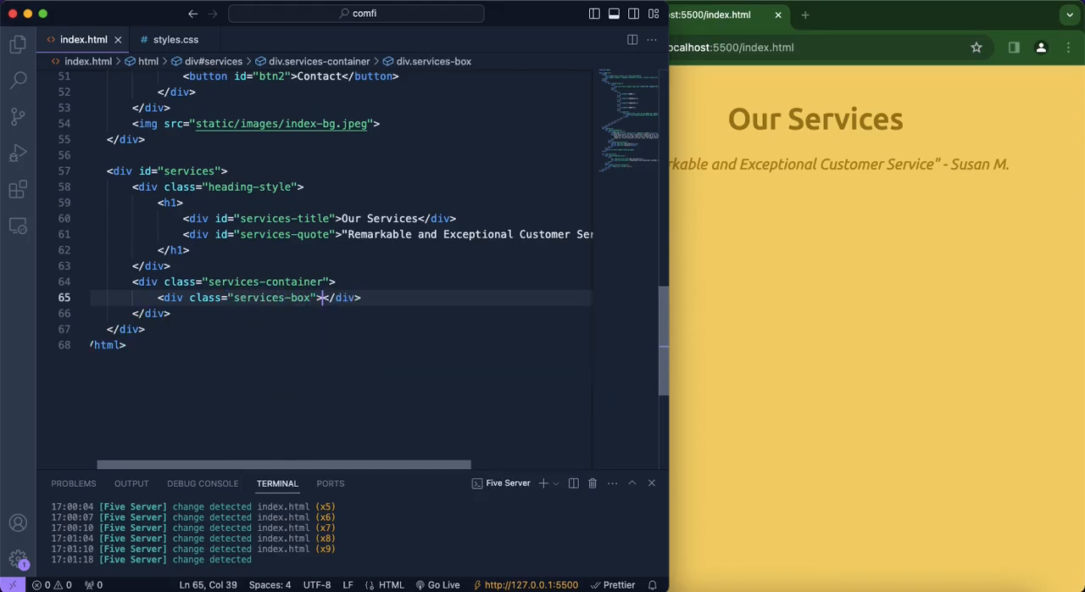
{"action": "key", "text": "Enter"}
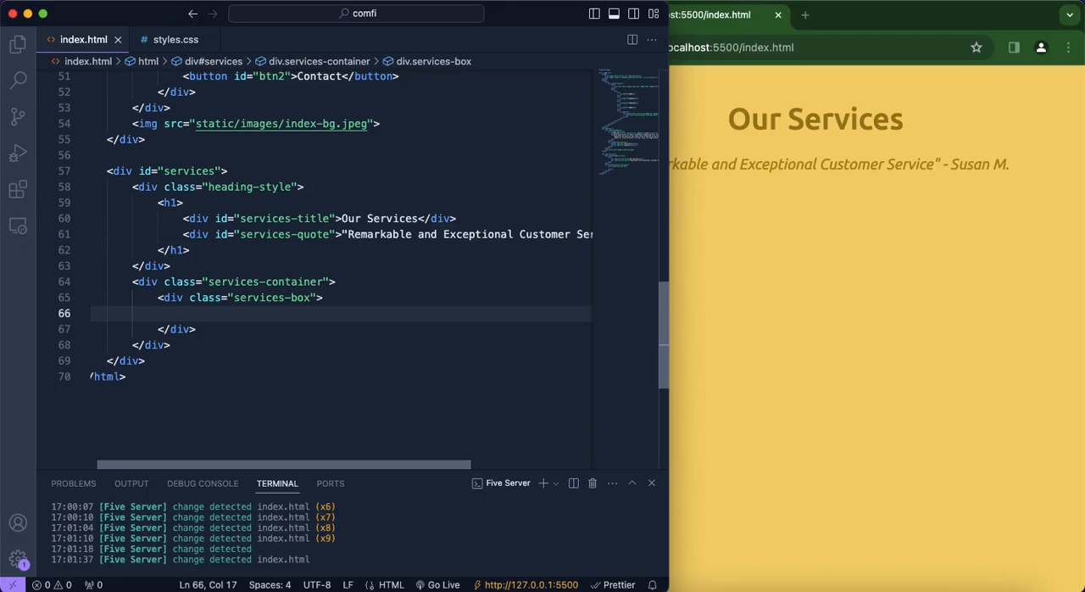
- Inside the box add an img holder div plus services-title and services-p divs
{"action": "type", "text": "<div><i</div>"}
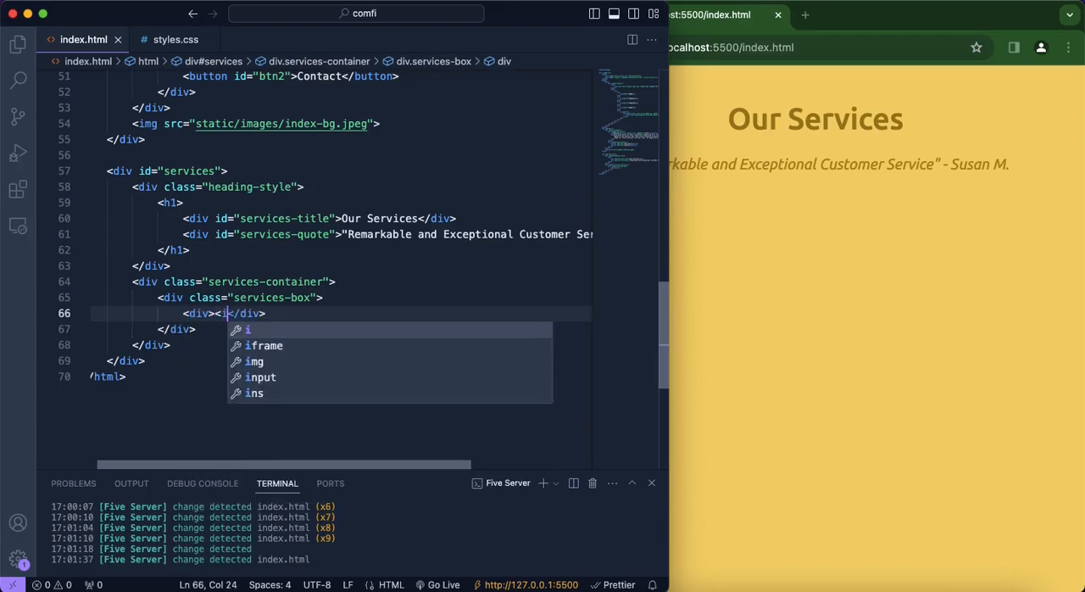
{"action": "type", "text": "mg>"}
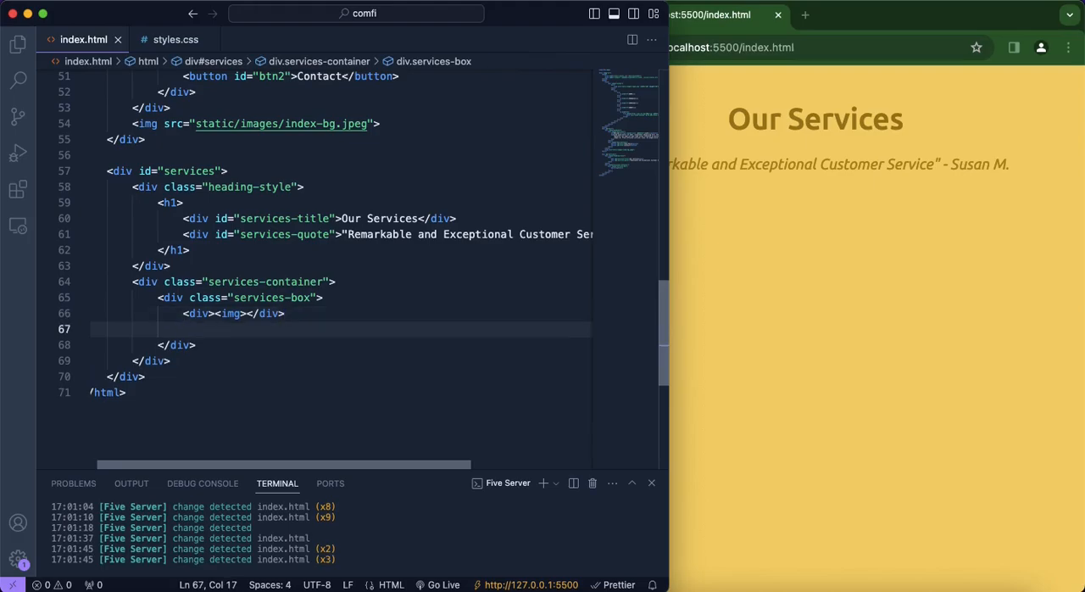
{"action": "type", "text": "<div"}
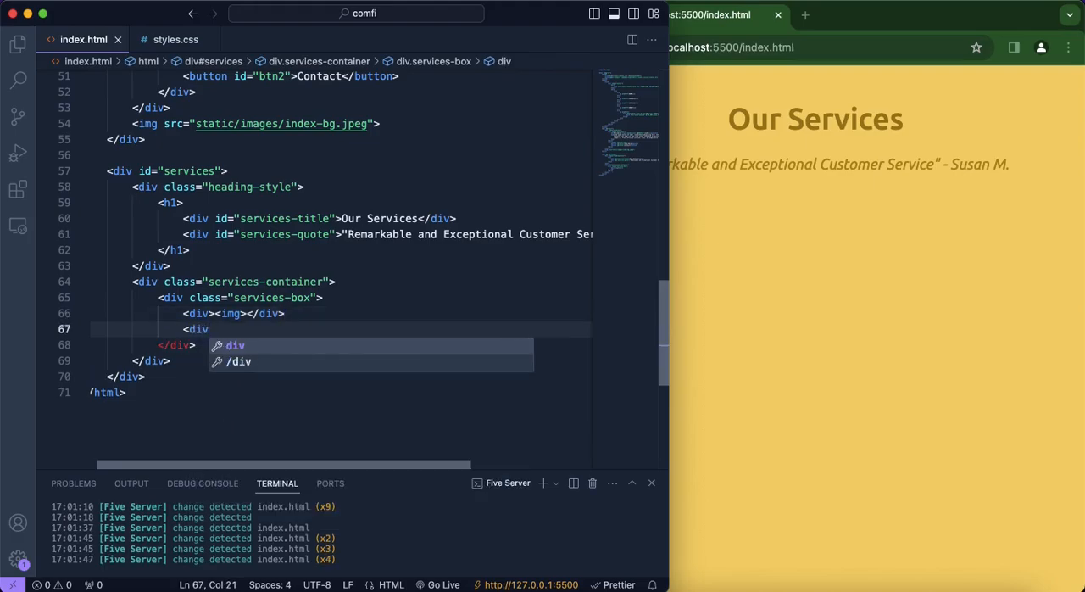
{"action": "type", "text": "class=\"services-title\">"}
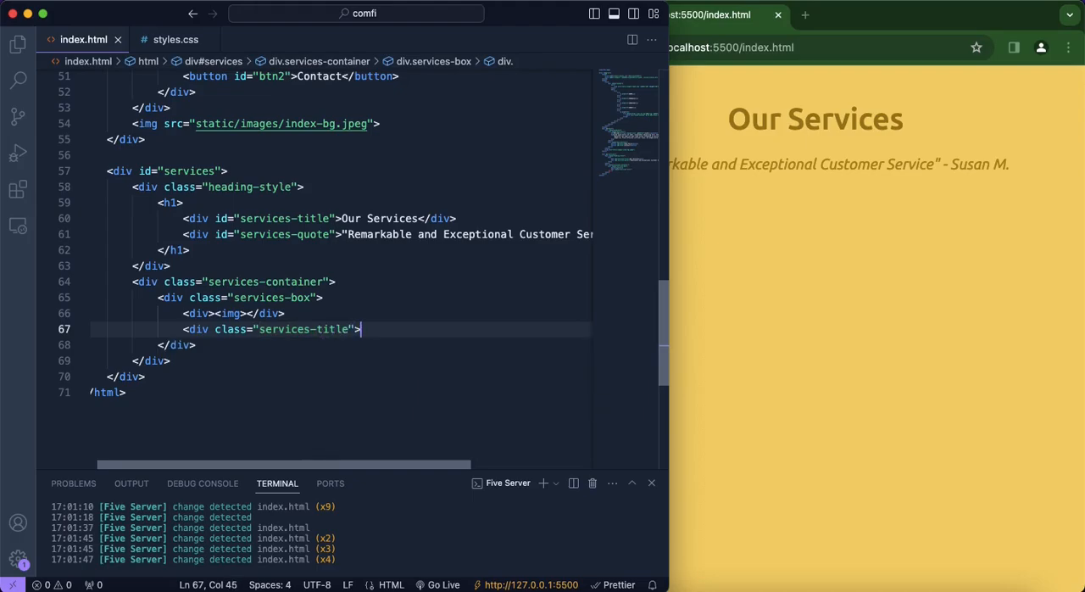
{"action": "type", "text": "</div>"}
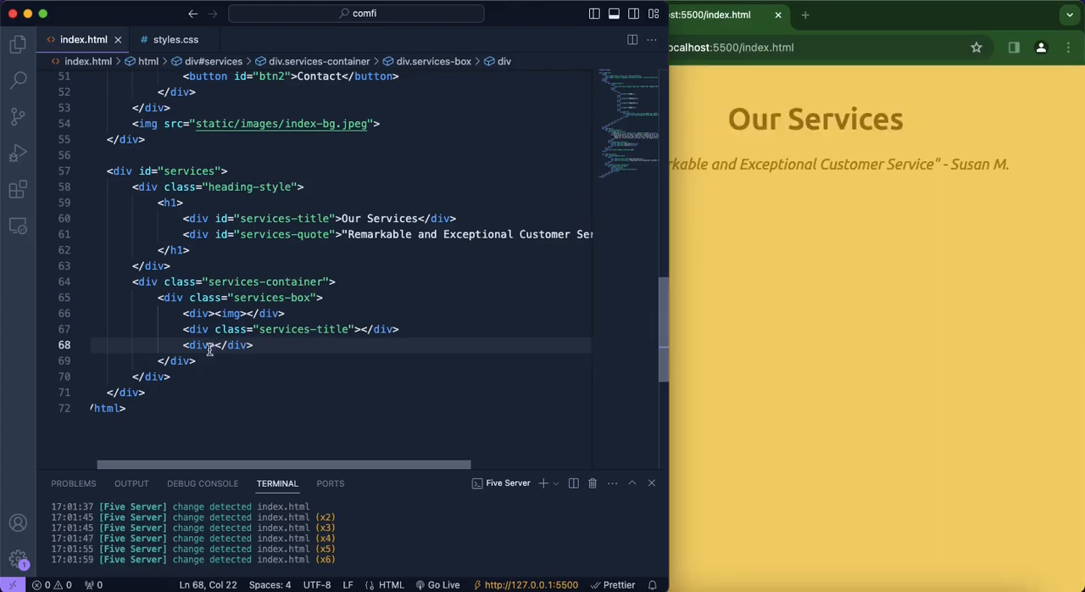
{"action": "type", "text": "class=\"\""}
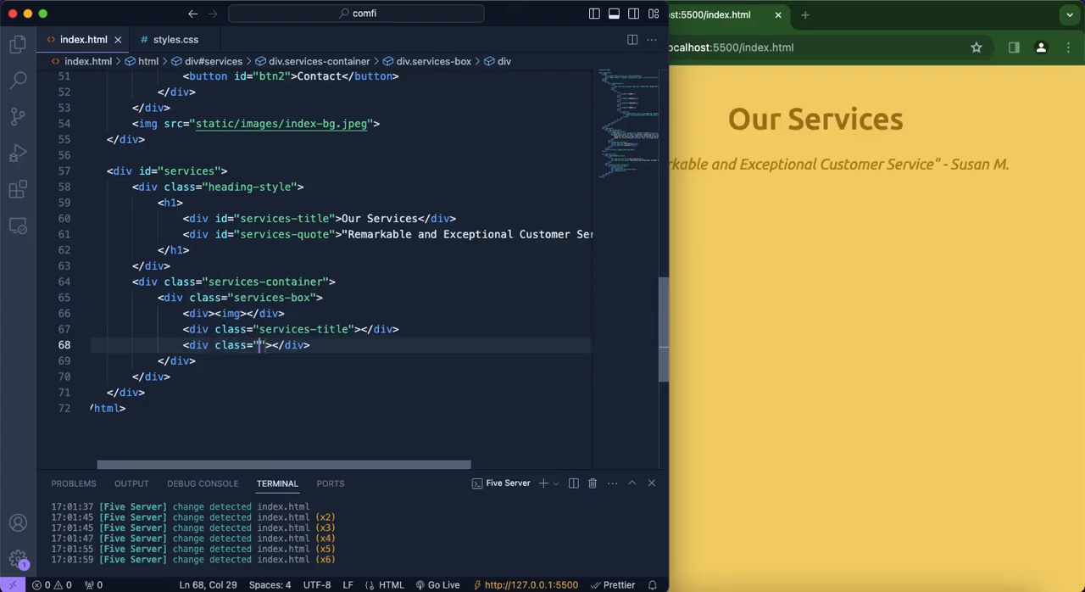
{"action": "type", "text": "services-p"}
{"action": "type", "text": "<"}
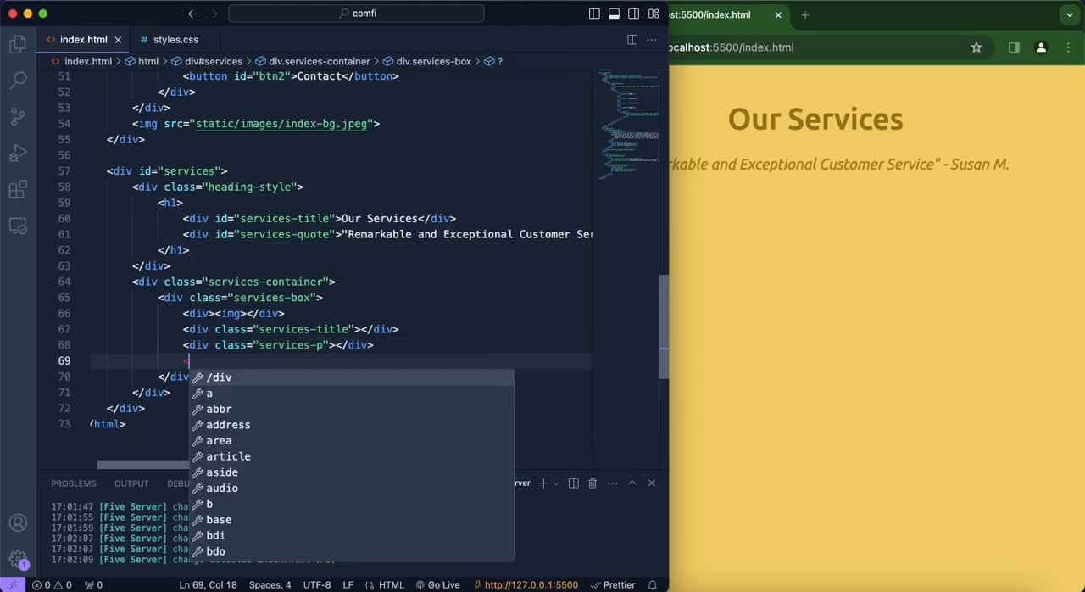
{"action": "type", "text": "d"}
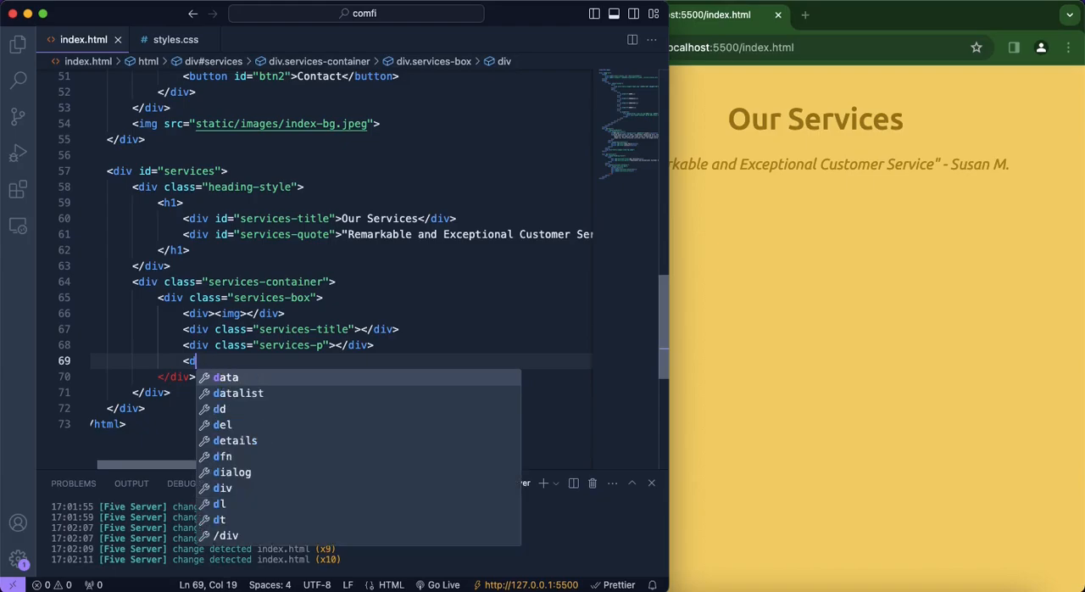
- Add a MORE button with class more-btn and begin the image's src attribute
{"action": "type", "text": "button class=\"\""}
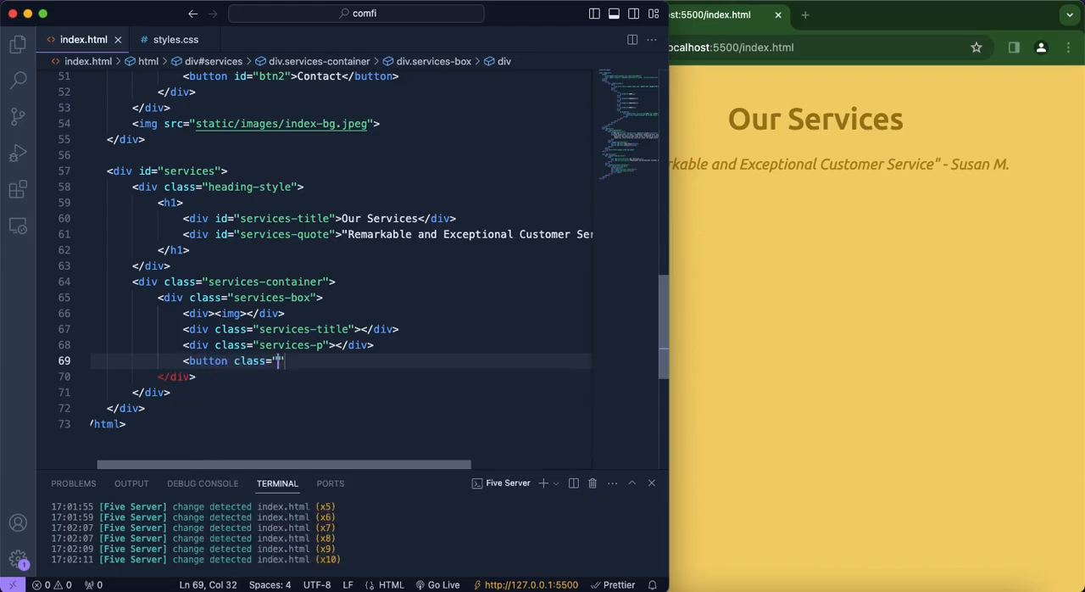
{"action": "type", "text": "more-btn"}
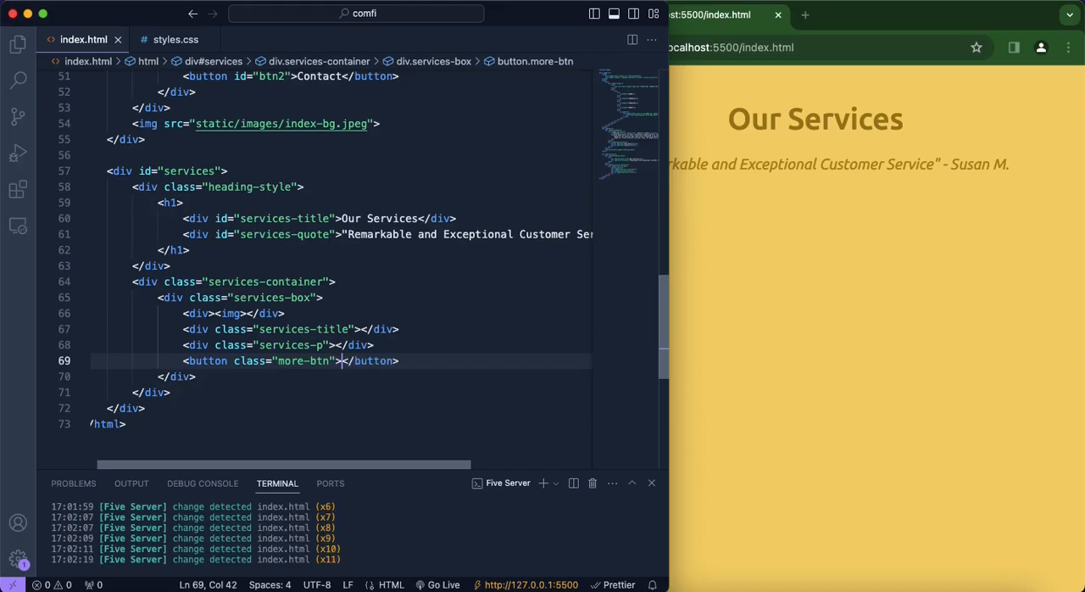
{"action": "type", "text": "MORE"}
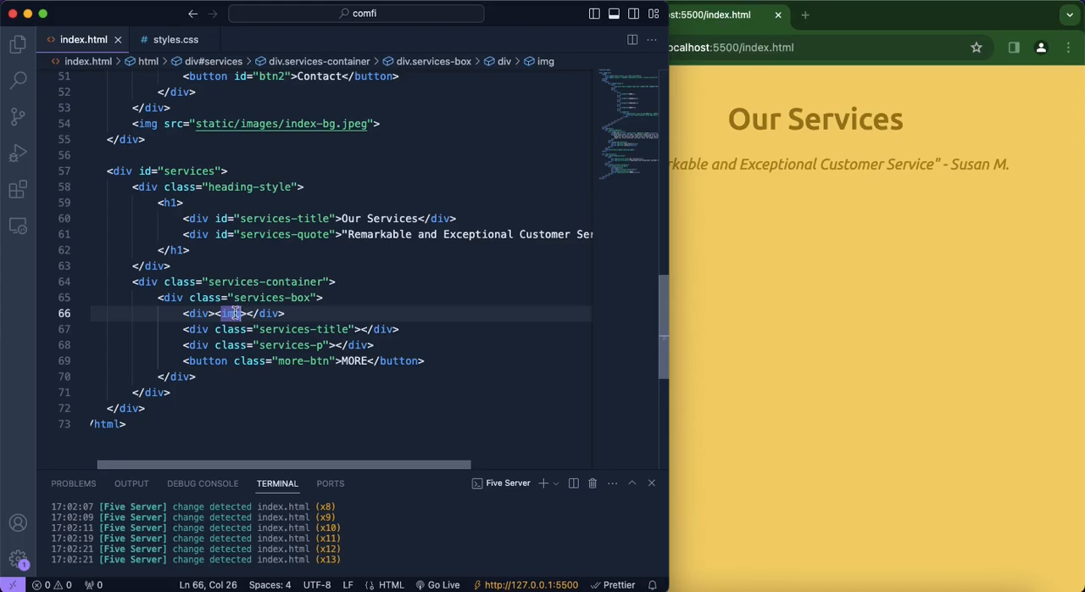
{"action": "mouse_move", "coordinate": [229, 313]}
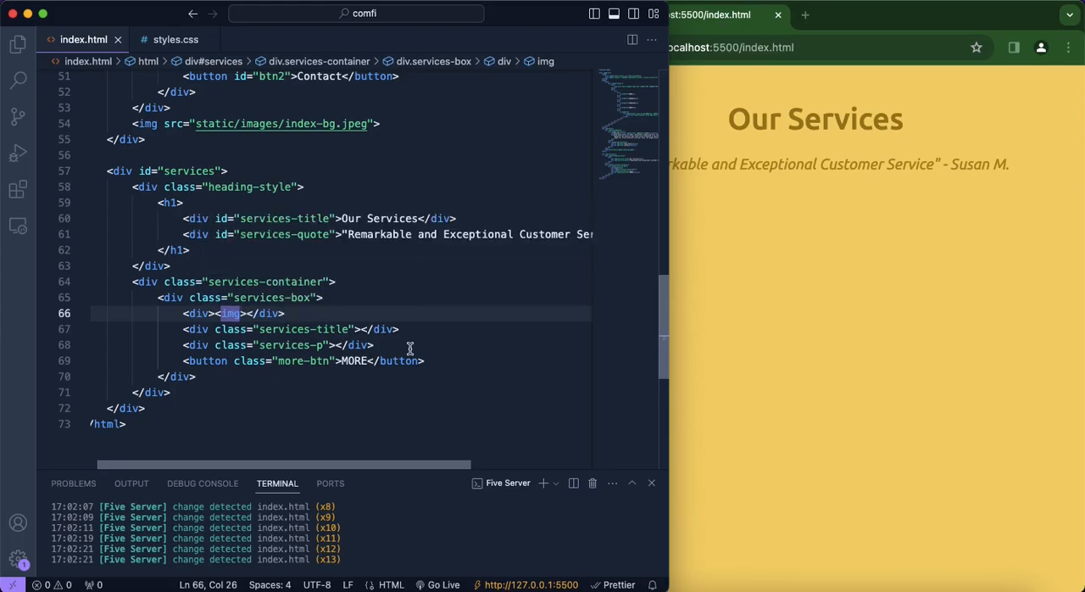
{"action": "type", "text": "src=\"static/images/services/money-bag.png"}
{"action": "left_click", "coordinate": [291, 329]}
{"action": "type", "text": "Affordable Price"}
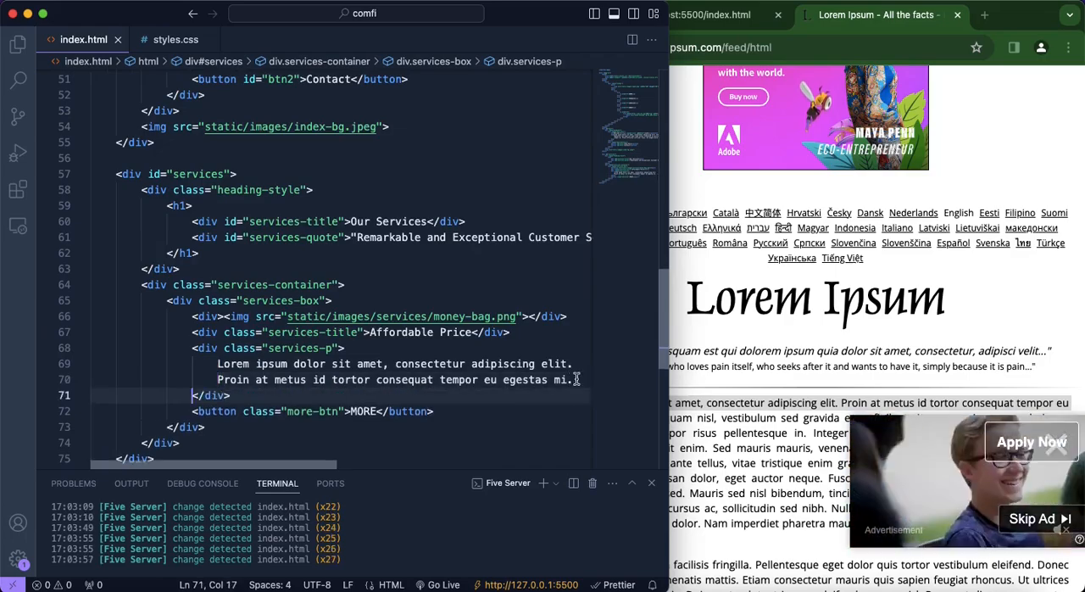
- Give the card image alt text describing the money-bag picture
{"action": "type", "text": "alt=\"money-"}
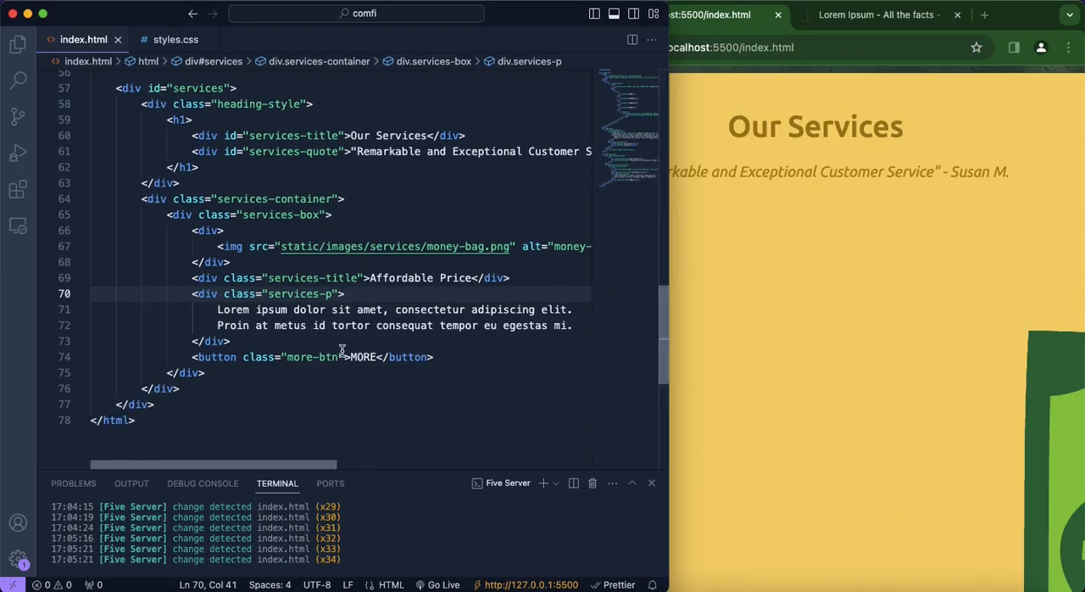
- In styles.css give .services-box a 0 10px 20px box-shadow, font and border rules for the card
{"action": "left_click", "coordinate": [175, 39]}
{"action": "type", "text": "display"}
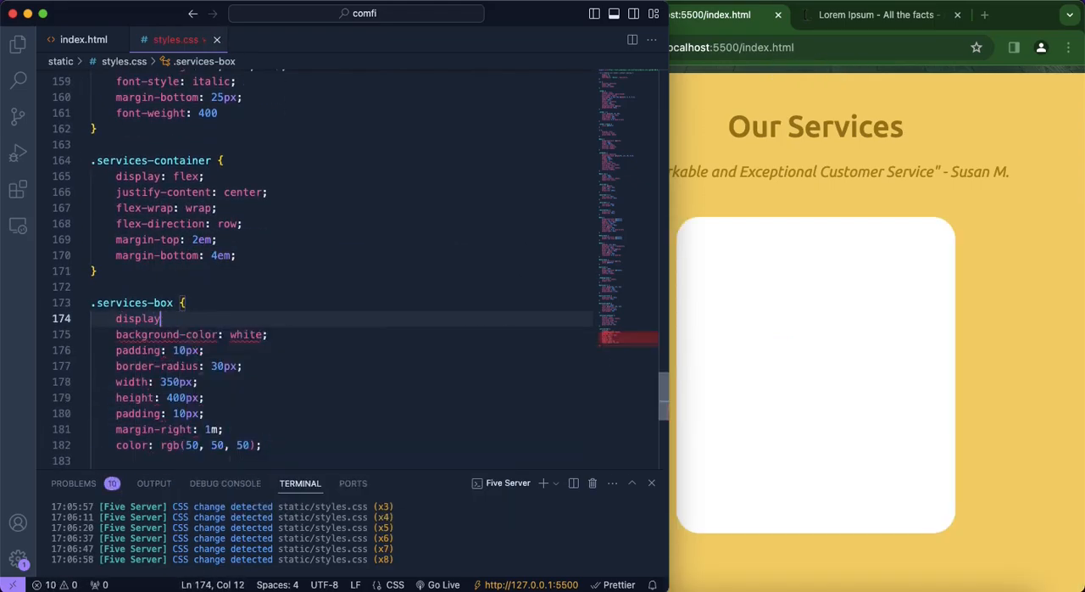
{"action": "type", "text": "box-shadow: 0 10px 20px rgba(0, 0, 0, 0.15);"}
{"action": "type", "text": "padding: 10px;"}
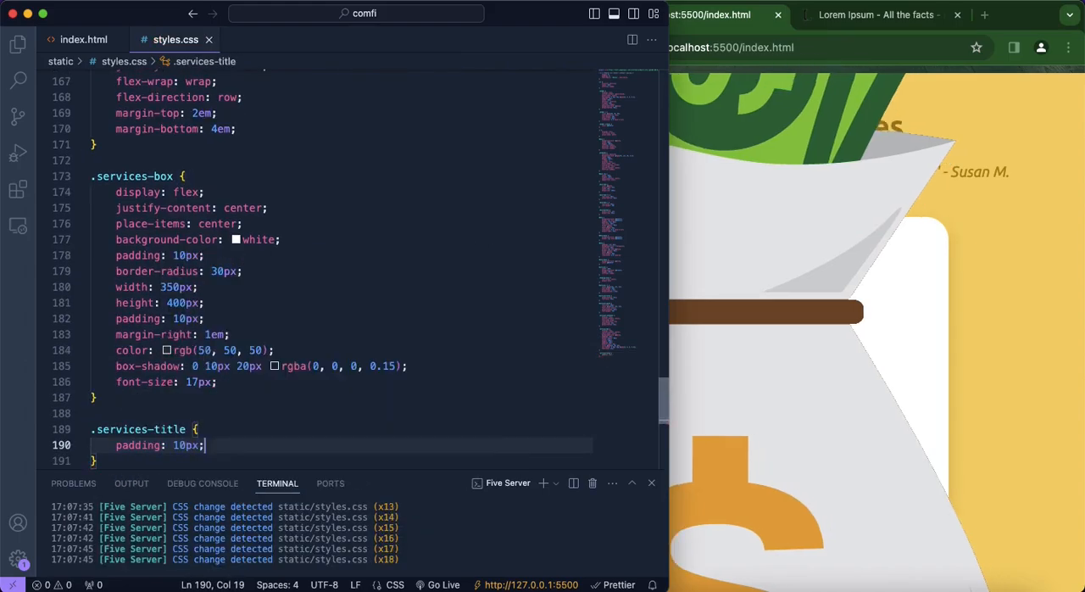
{"action": "type", "text": "font-size: 25px;"}
{"action": "type", "text": "width: 180px;"}
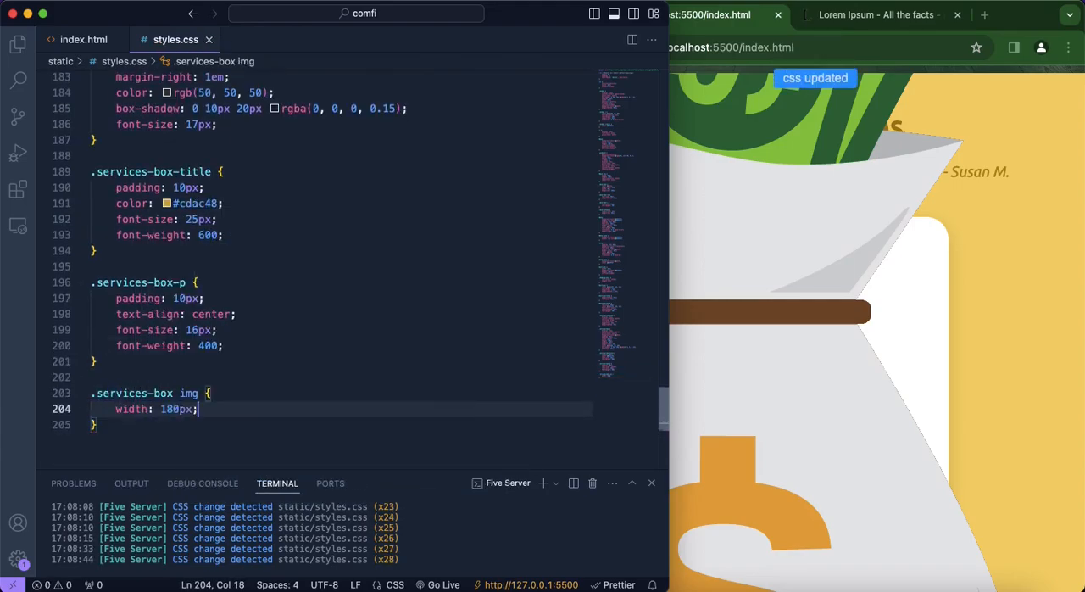
{"action": "type", "text": "border-radius: 50px;"}
{"action": "type", "text": "height: 190px;"}
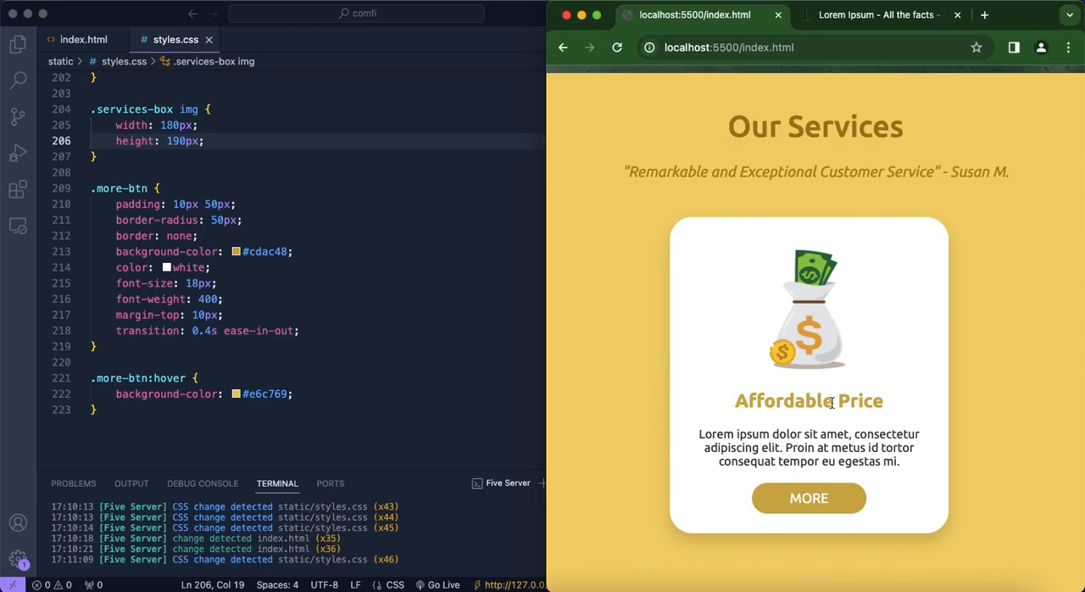
{"action": "left_click", "coordinate": [84, 39]}
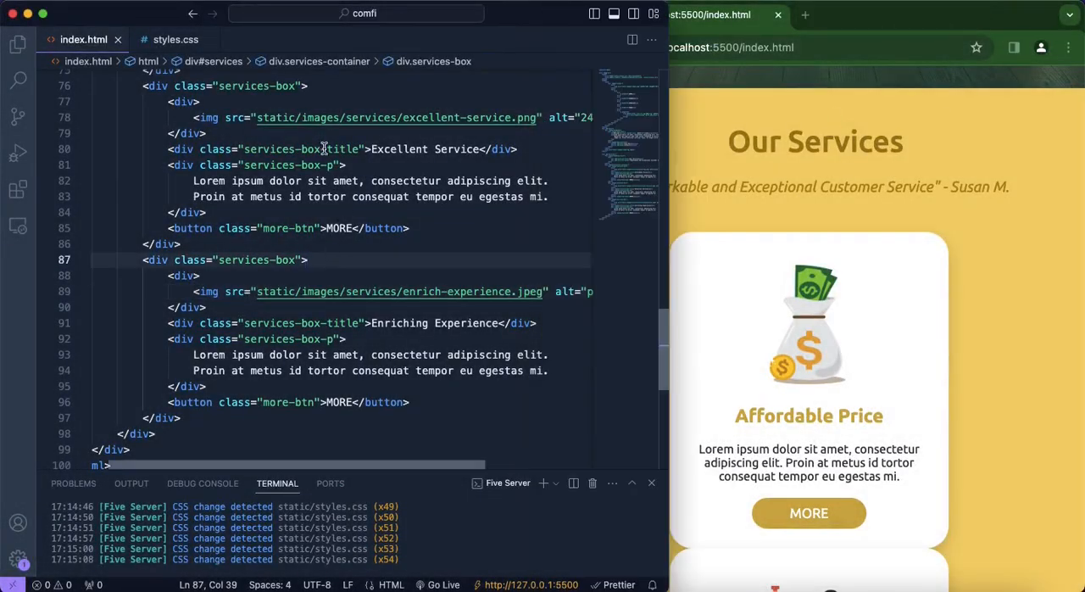
- Select the services-box-title class in the markup, then go to the #services rules in styles.css
{"action": "double_click", "coordinate": [333, 149]}
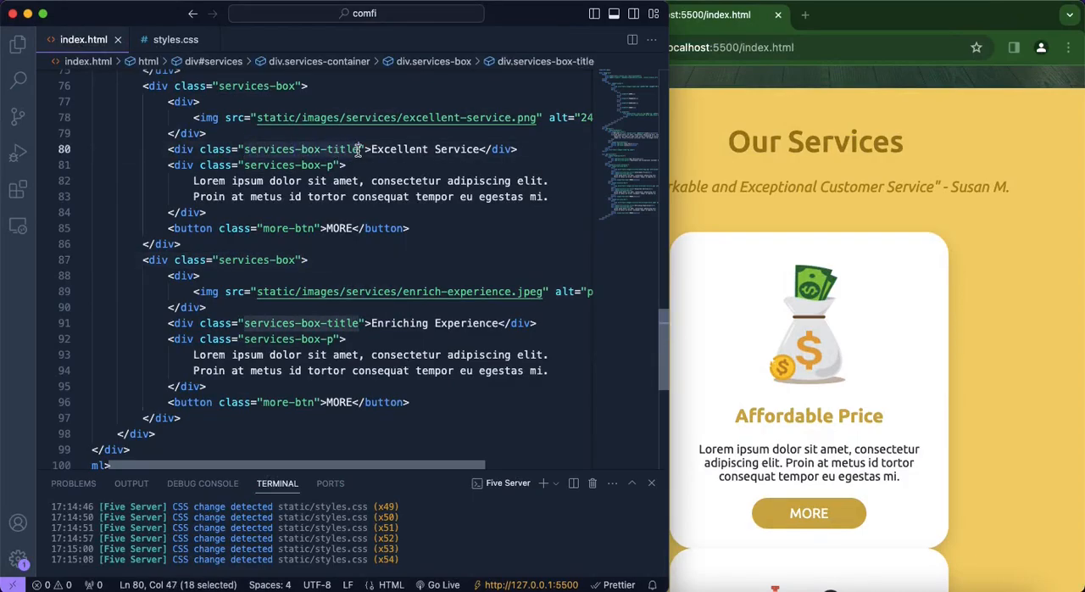
{"action": "mouse_move", "coordinate": [314, 149]}
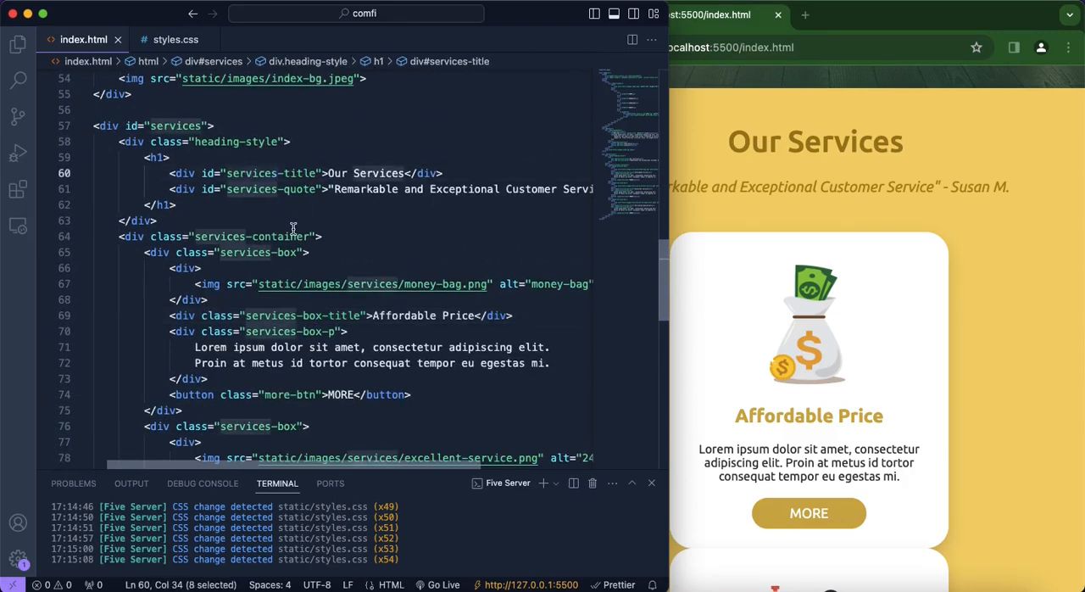
{"action": "scroll", "scroll_direction": "down", "scroll_amount": 3}
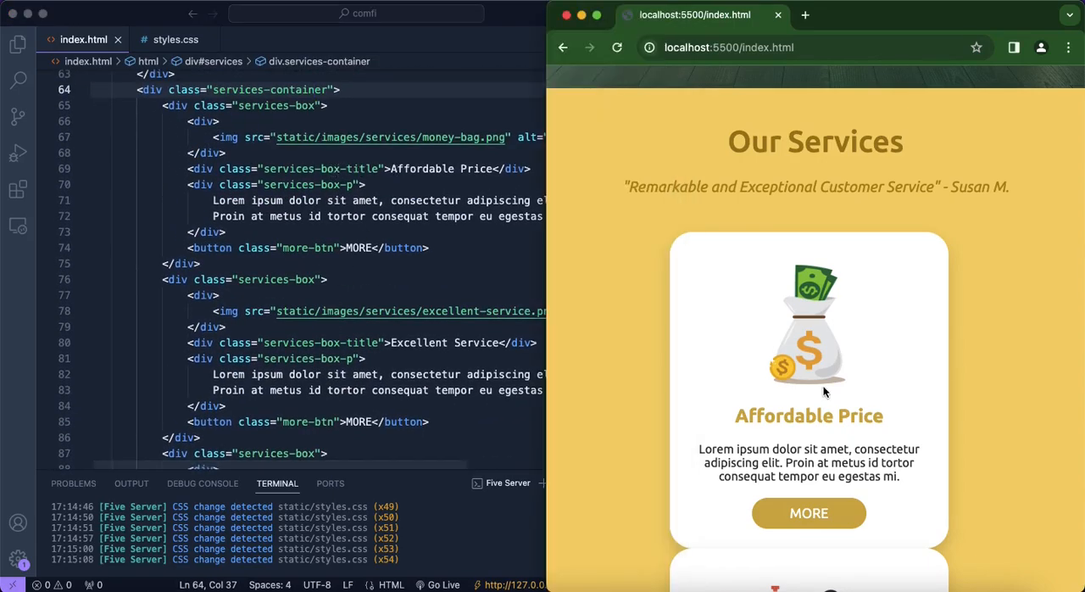
{"action": "scroll", "scroll_direction": "down", "scroll_amount": 3}
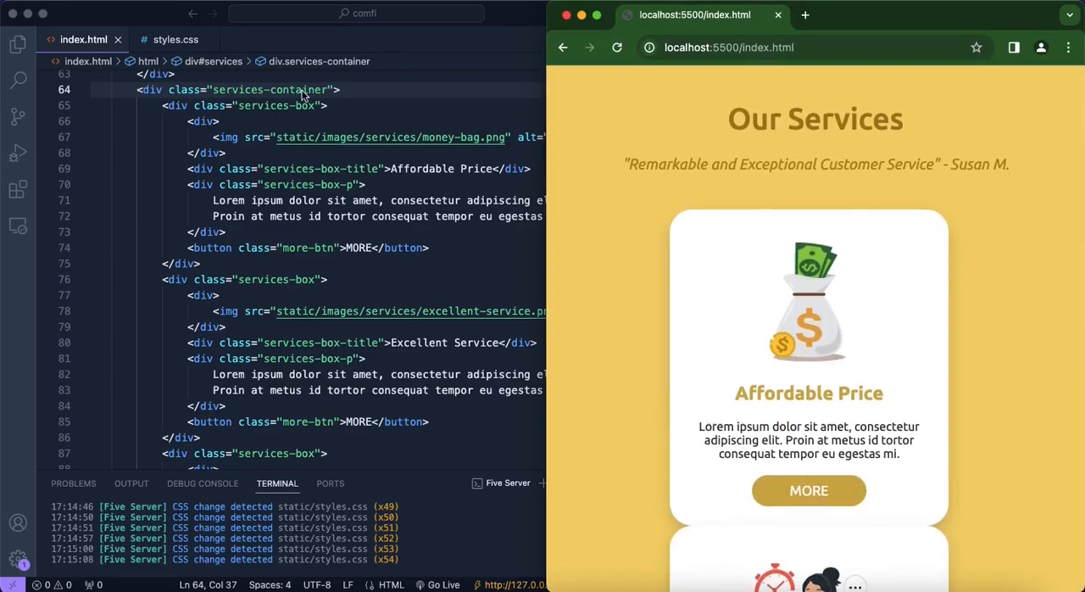
{"action": "left_click", "coordinate": [175, 39]}
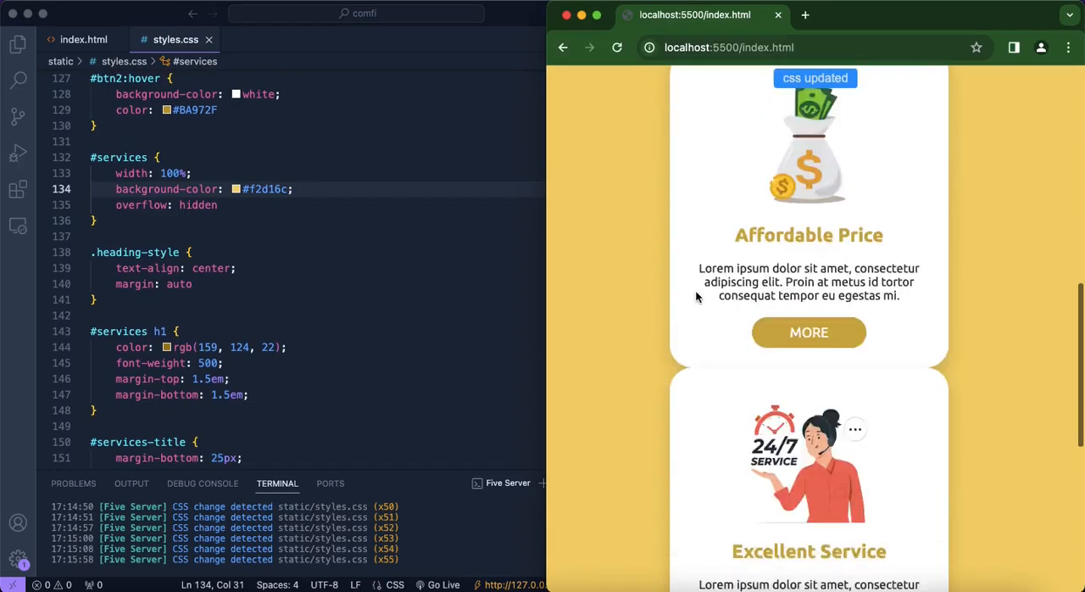
- Add margin-bottom: 2em to .services-box and check the spaced cards in Chrome
{"action": "scroll", "scroll_direction": "down", "scroll_amount": 3}
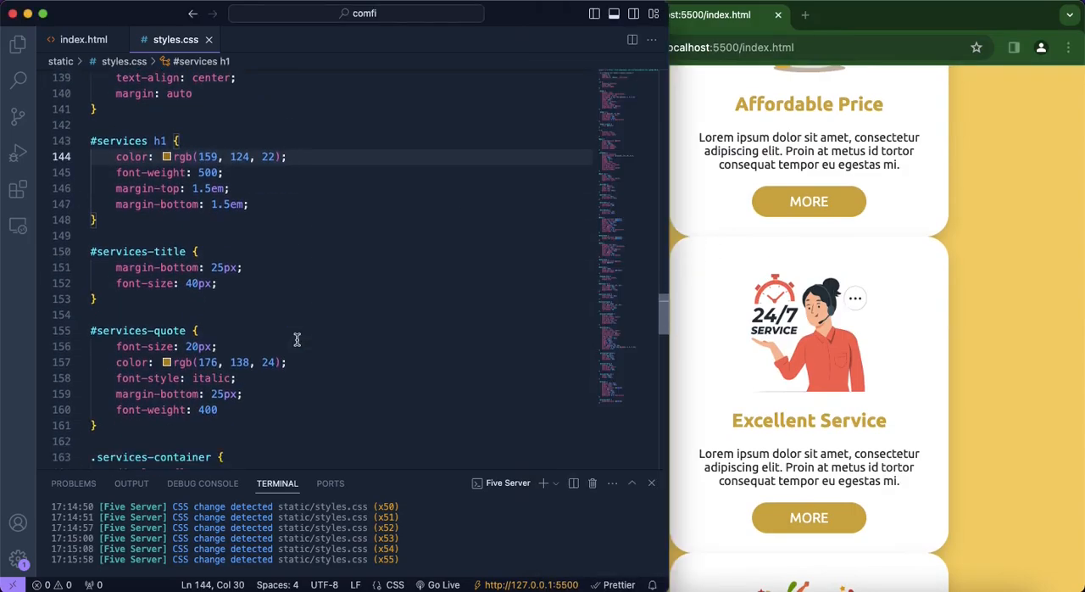
{"action": "scroll", "scroll_direction": "down", "scroll_amount": 3}
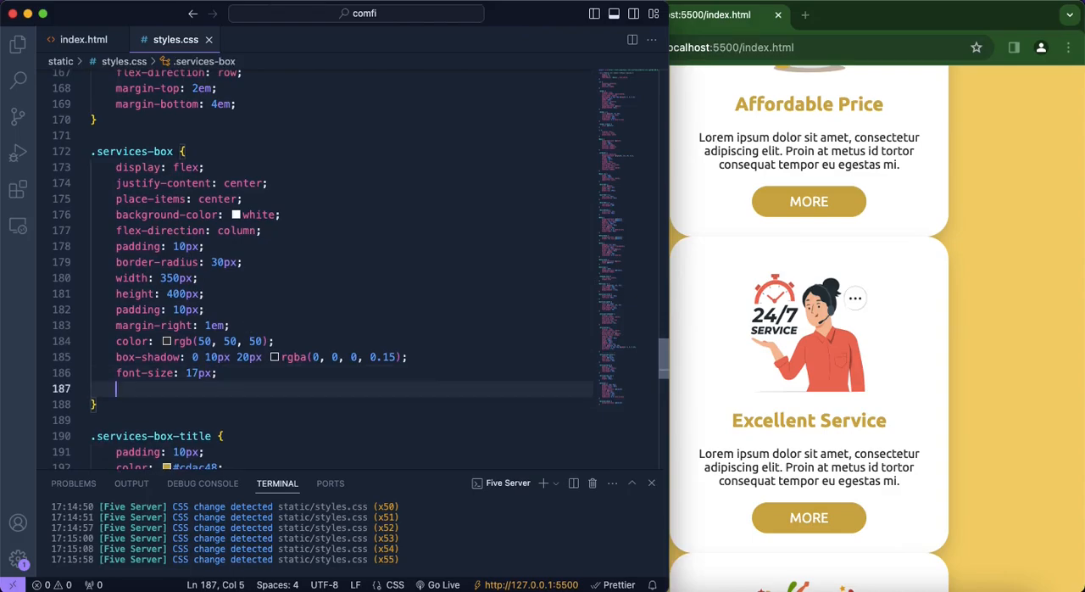
{"action": "type", "text": "margin-bottom: 2em"}
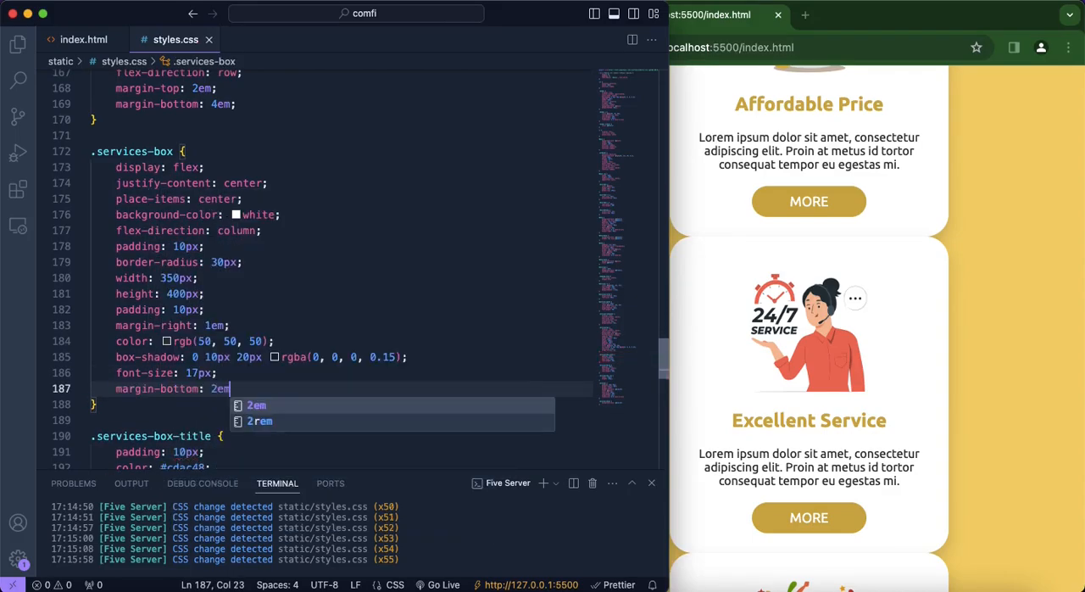
{"action": "left_click", "coordinate": [618, 47]}
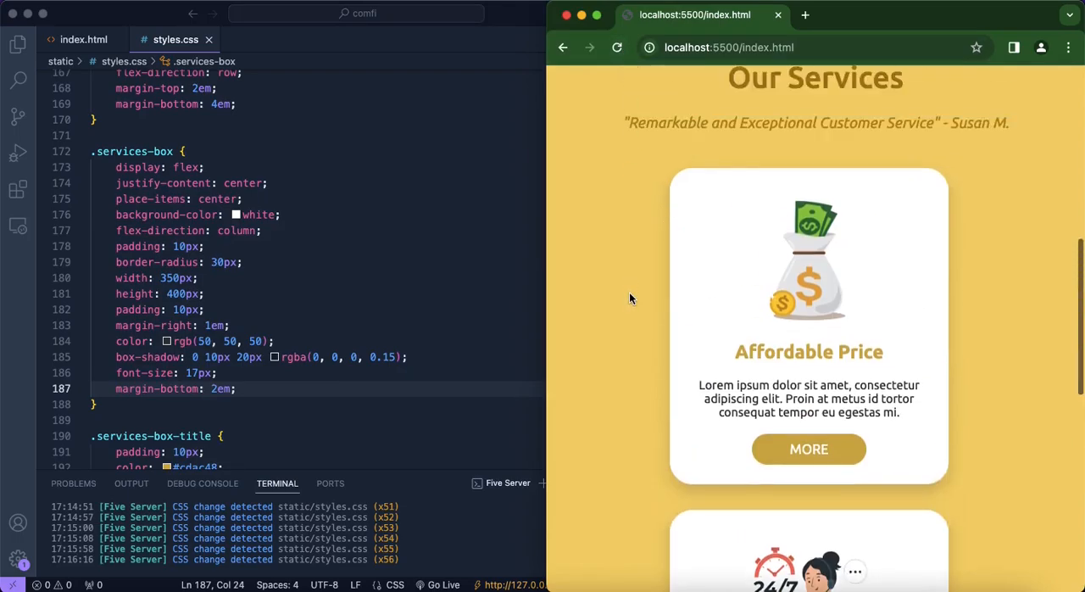
{"action": "scroll", "scroll_direction": "down", "scroll_amount": 3}
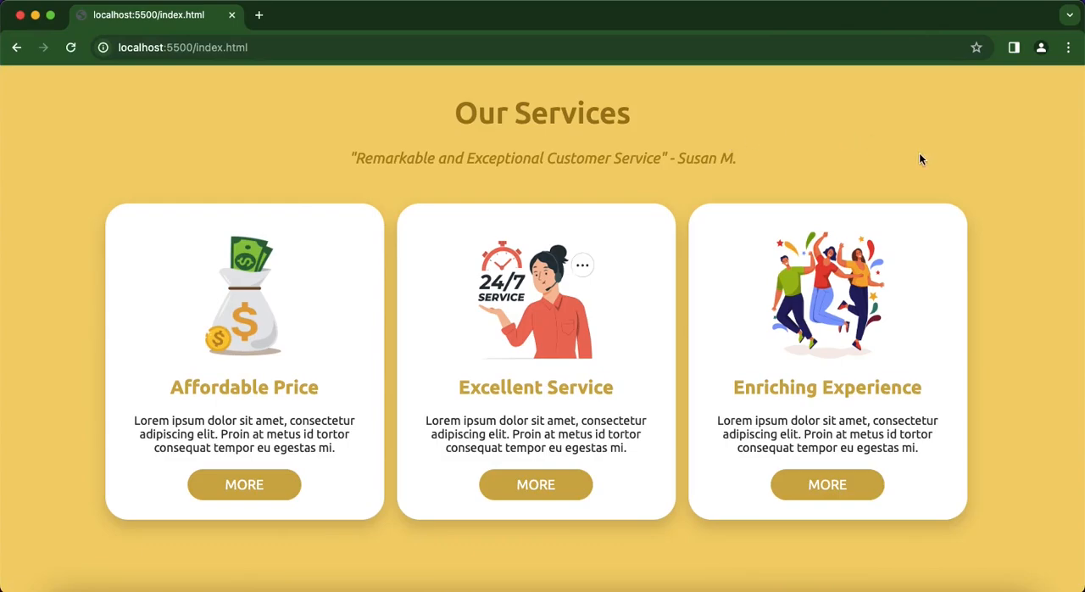
{"action": "mouse_move", "coordinate": [339, 235]}
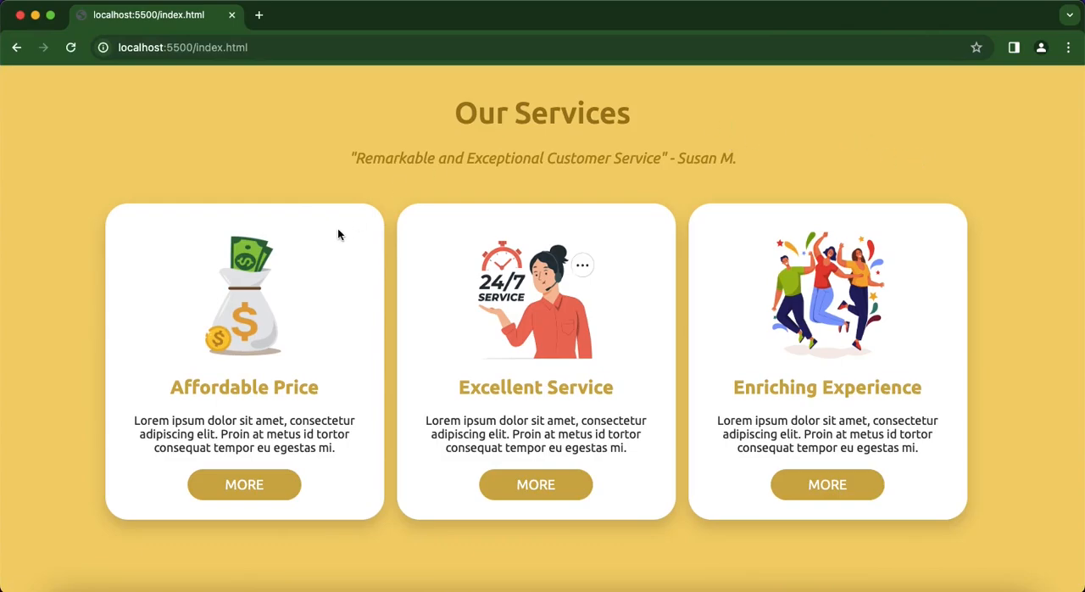
{"action": "mouse_move", "coordinate": [329, 481]}
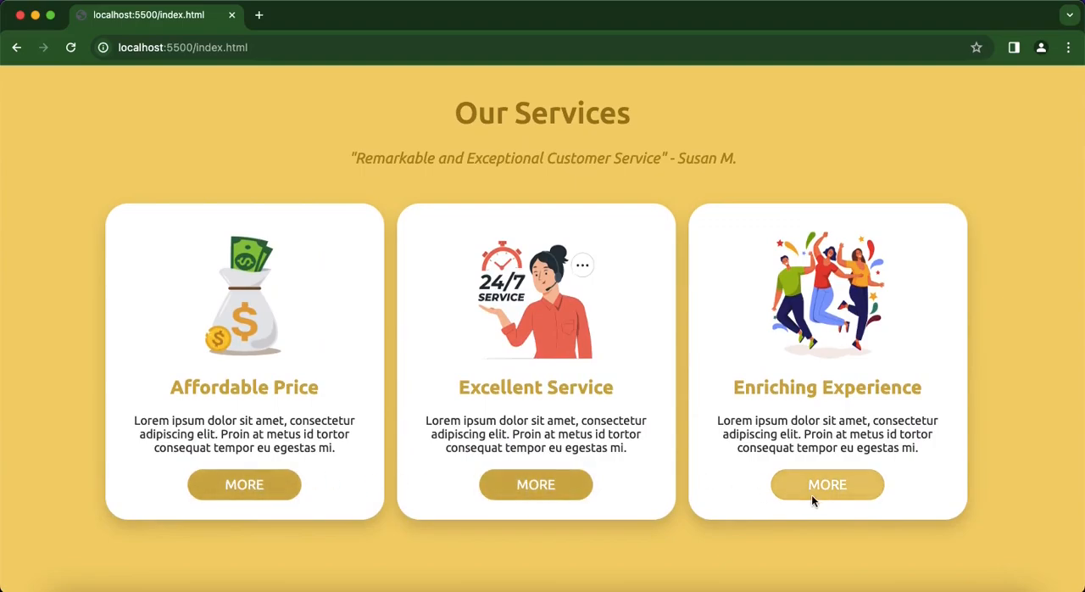
{"action": "mouse_move", "coordinate": [289, 496]}
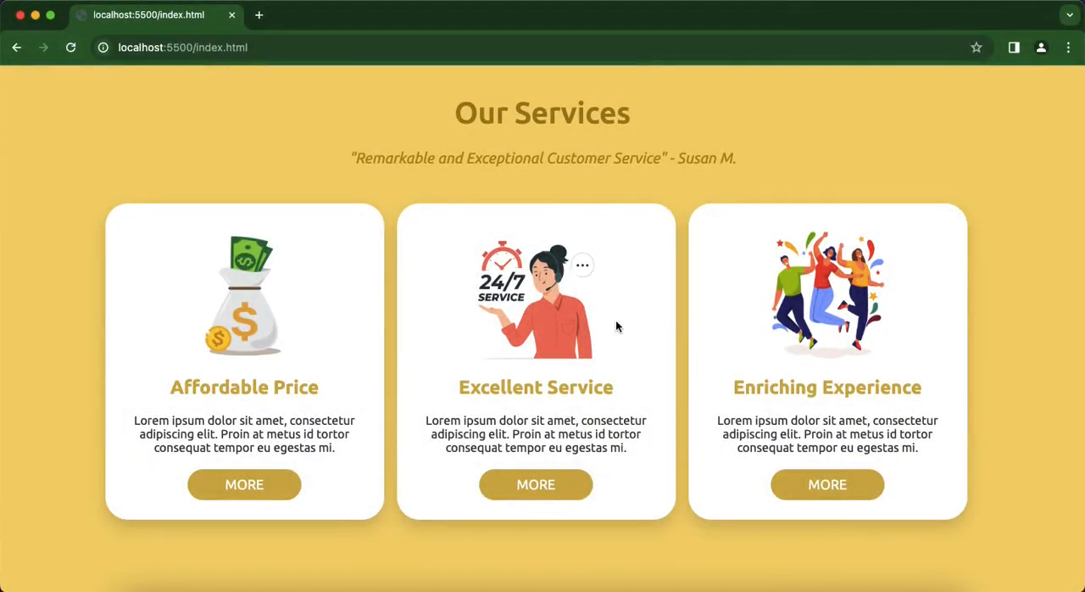
{"action": "mouse_move", "coordinate": [186, 299]}
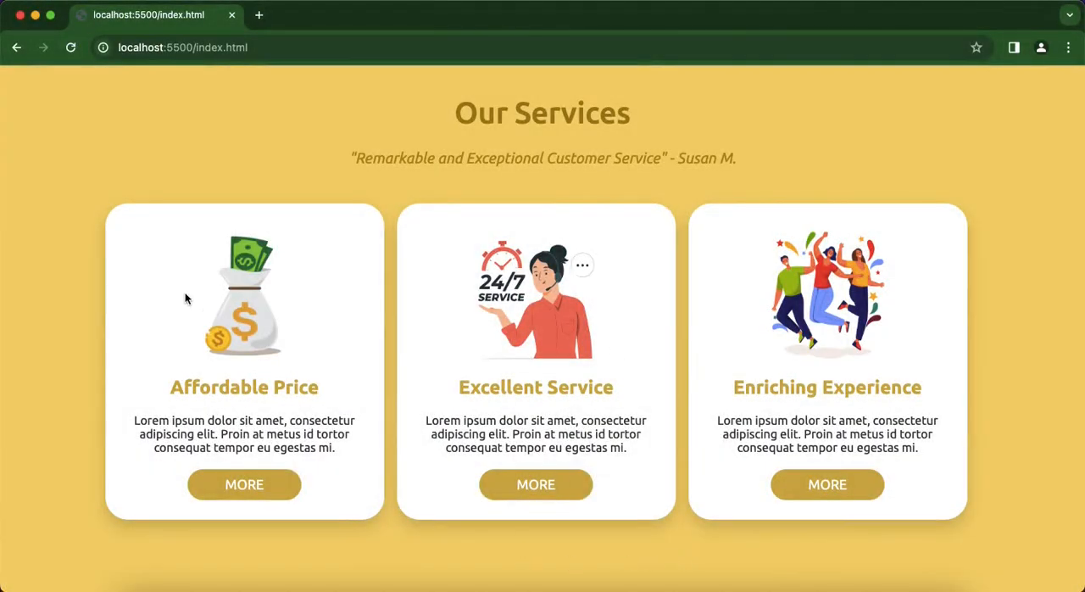
{"action": "mouse_move", "coordinate": [272, 191]}
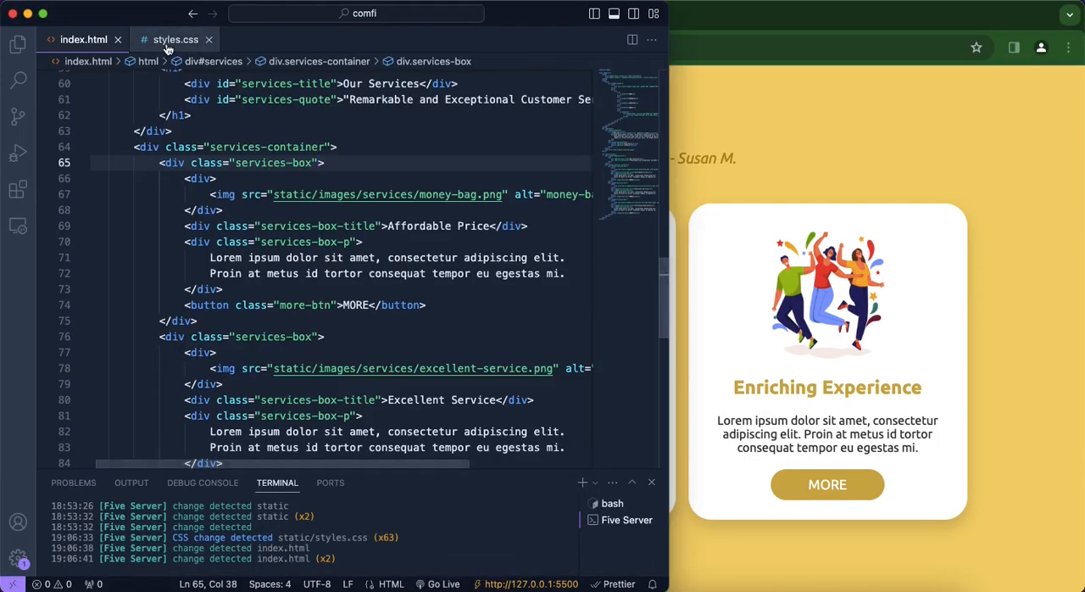
- Give .services-box animation-name glide and animation-duration 3s
{"action": "left_click", "coordinate": [174, 39]}
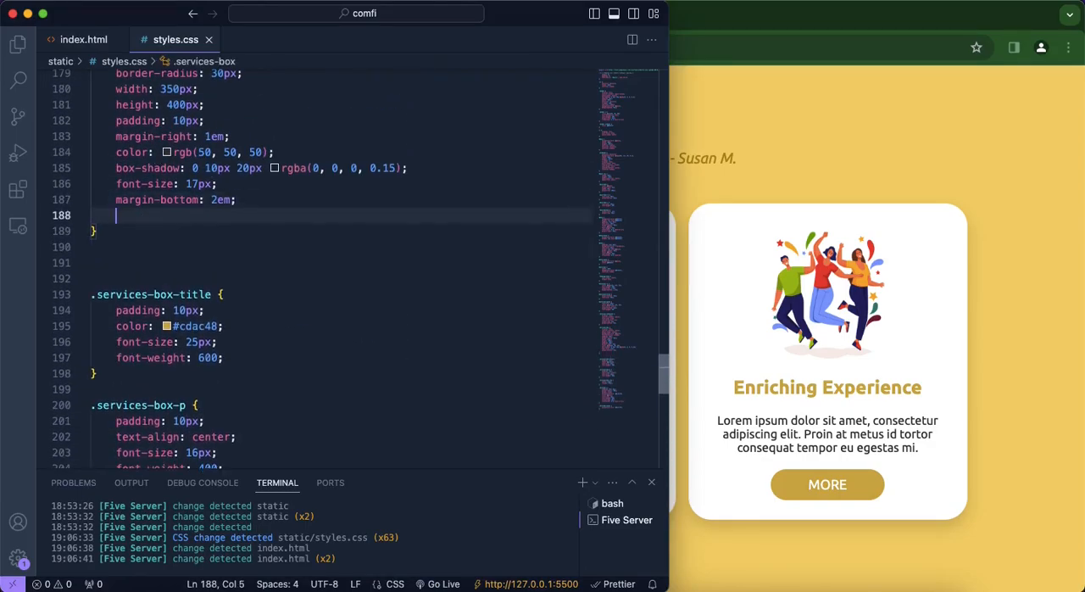
{"action": "type", "text": "animation-name:"}
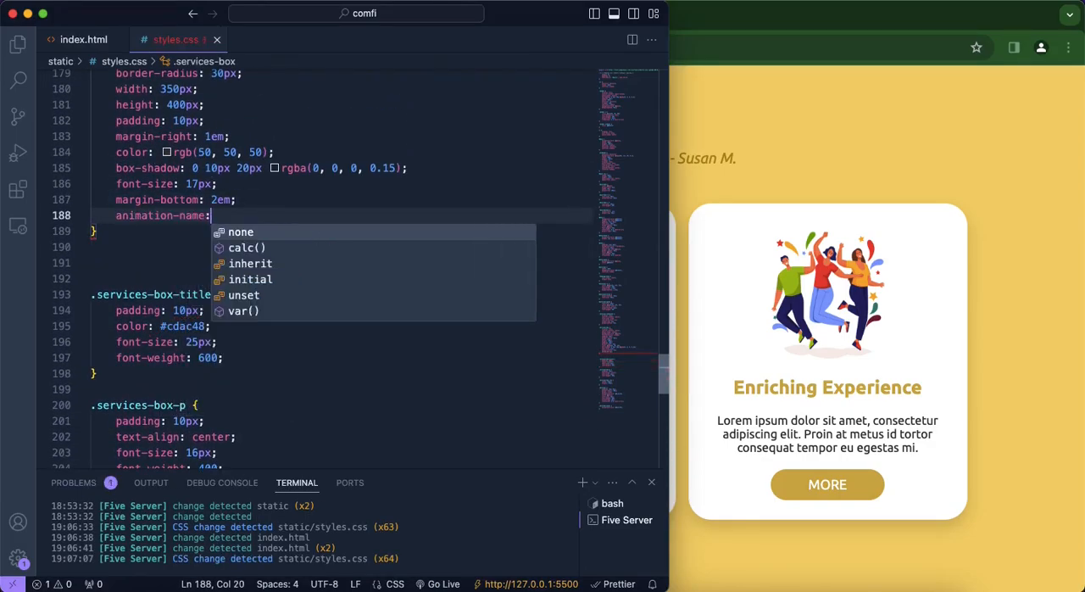
{"action": "type", "text": "glide;"}
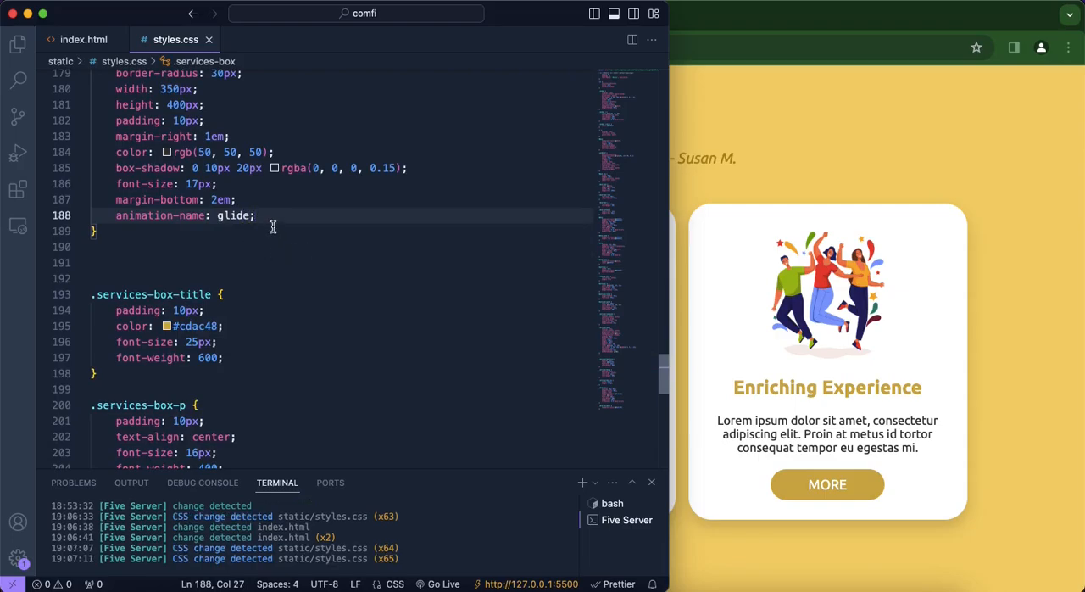
{"action": "type", "text": "animation-duration:"}
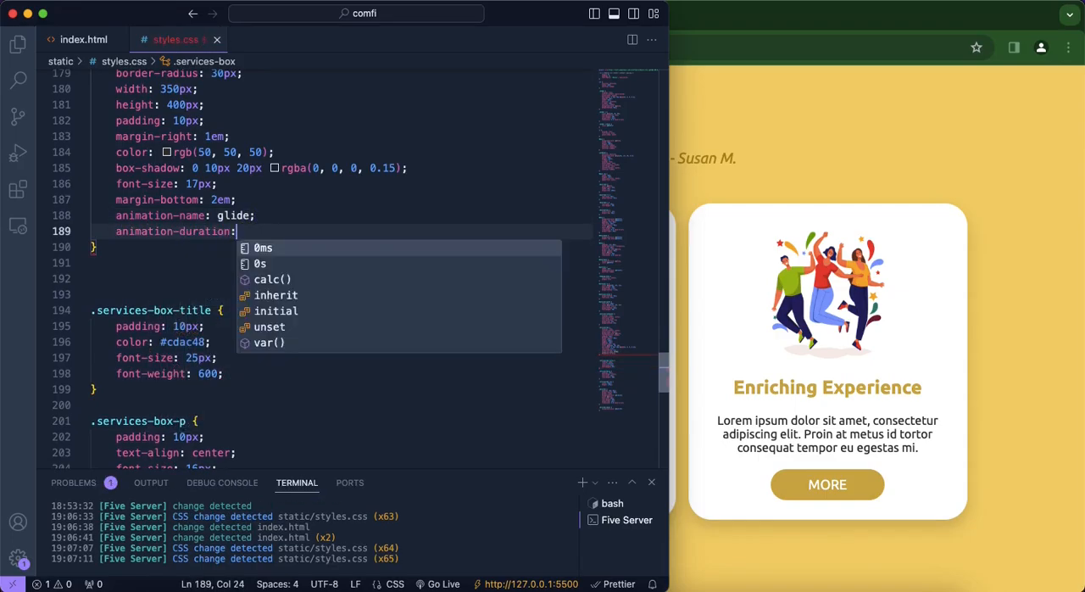
{"action": "type", "text": "3s;"}
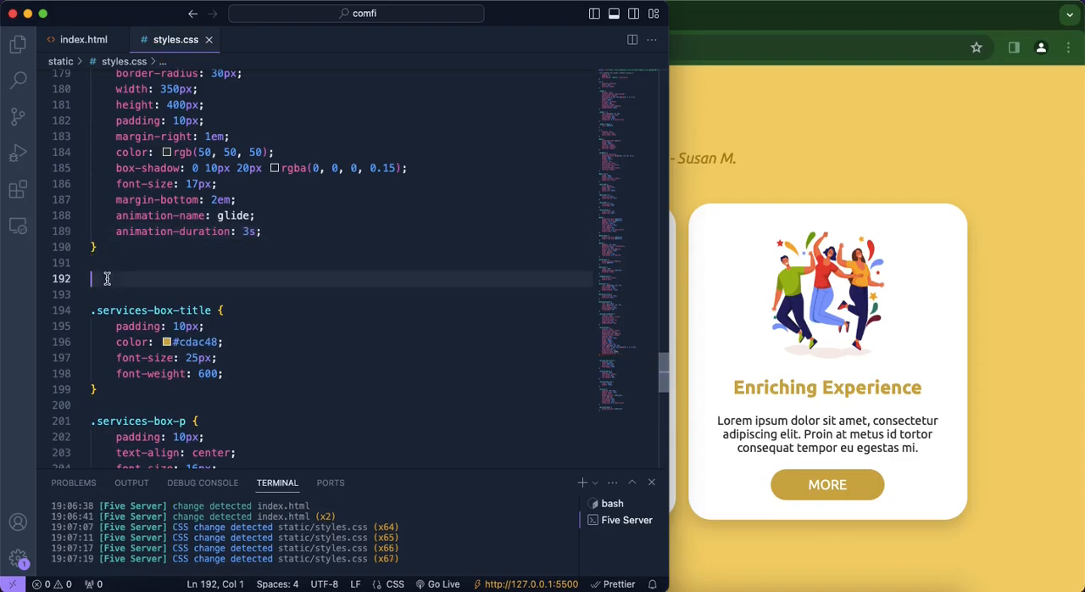
{"action": "type", "text": "@key"}
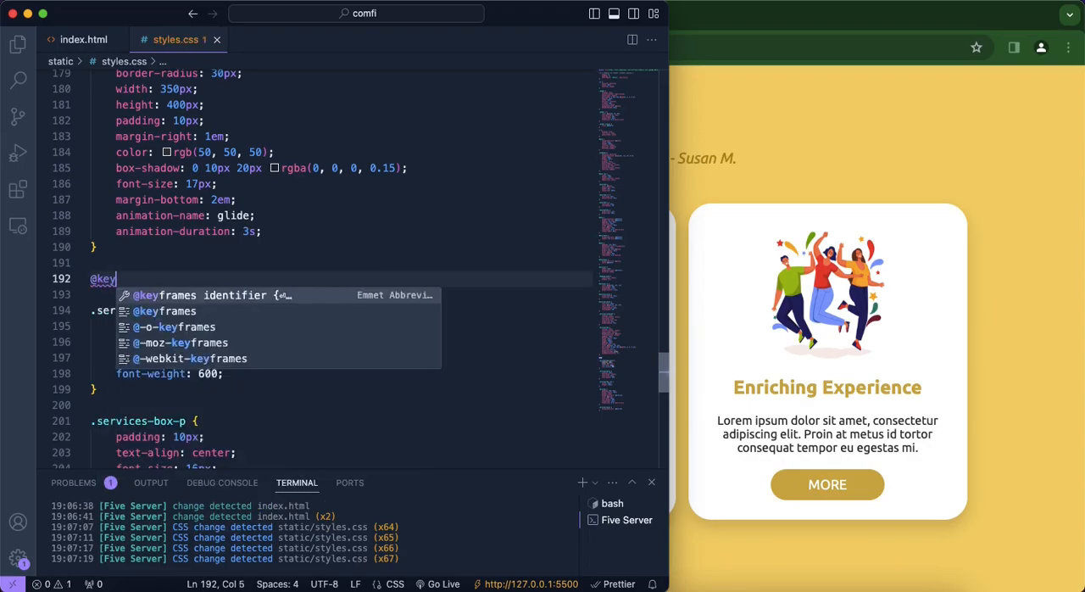
{"action": "type", "text": "frames glide {"}
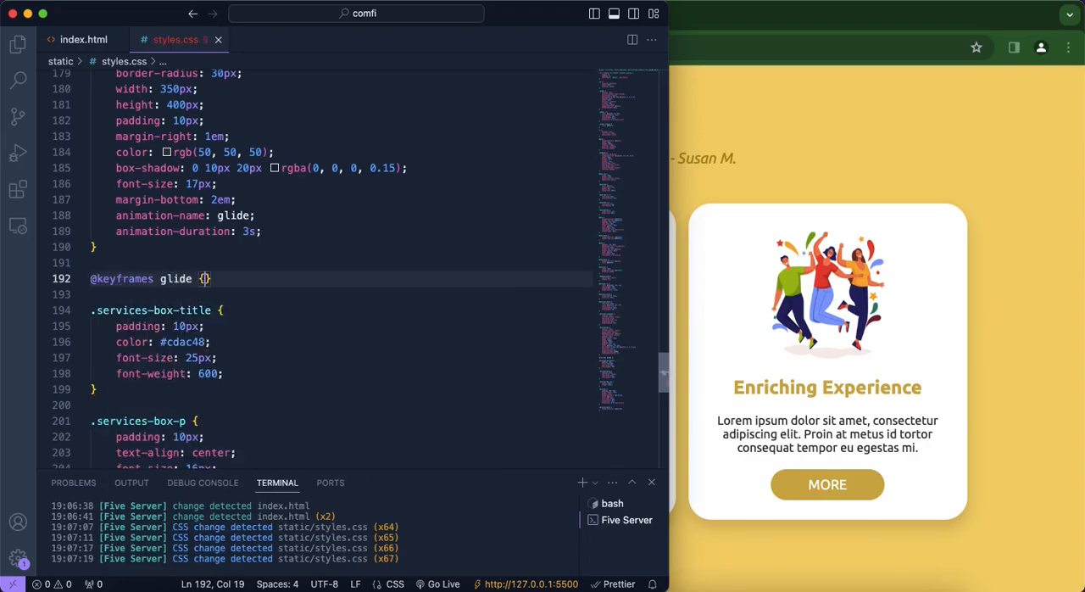
{"action": "type", "text": "0% {}"}
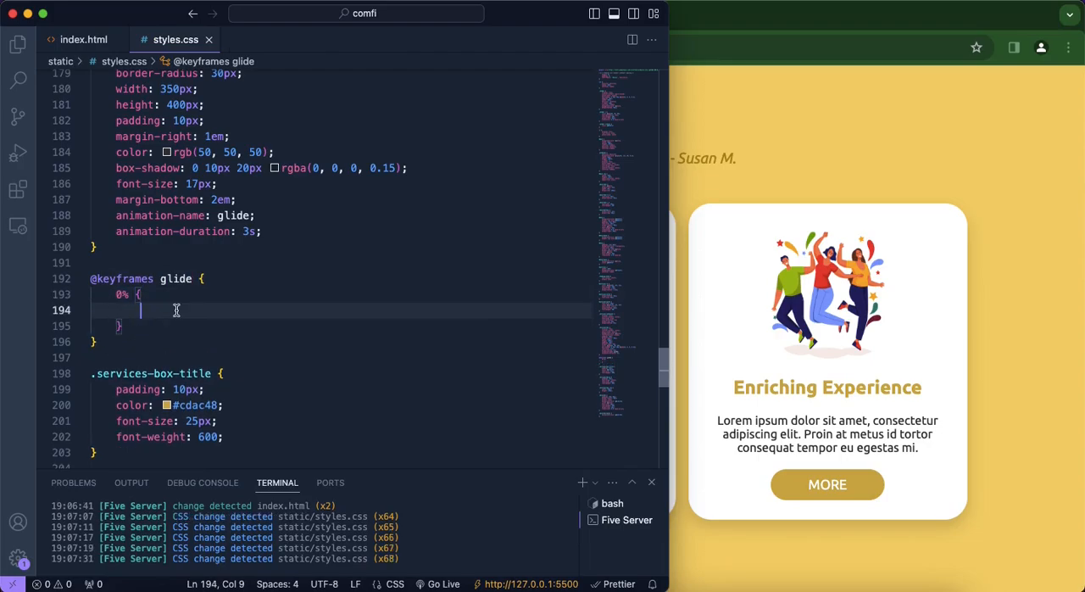
{"action": "type", "text": "transform"}
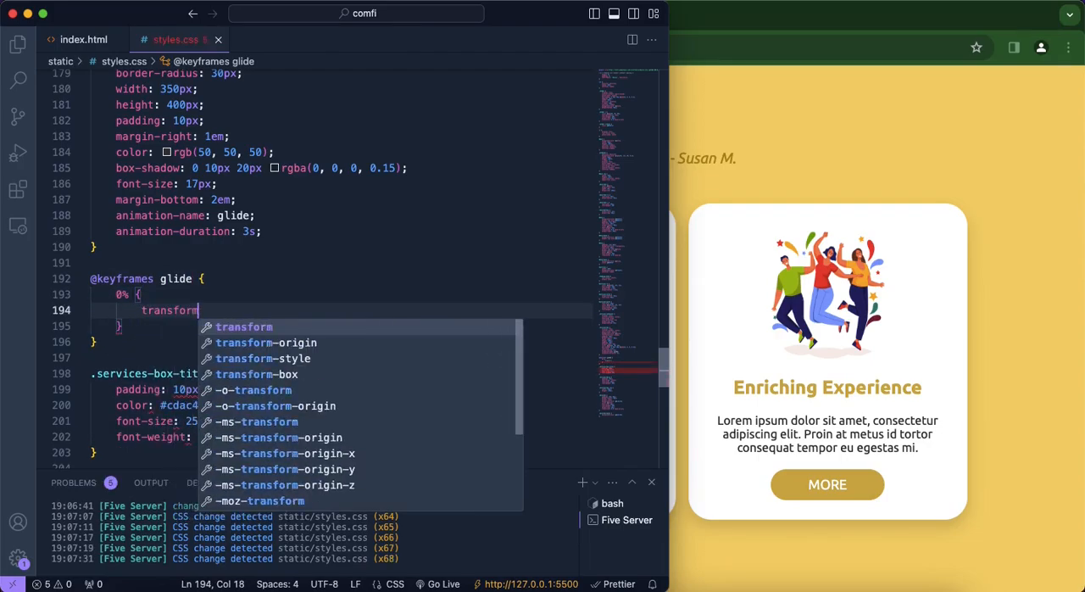
{"action": "type", "text": ": translateY("}
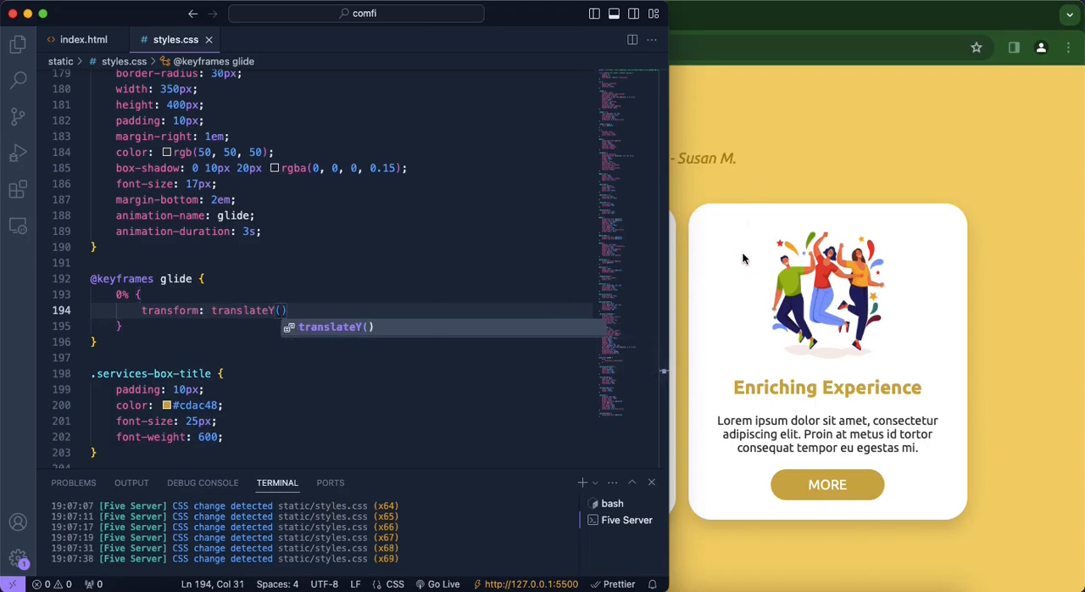
{"action": "type", "text": "0"}
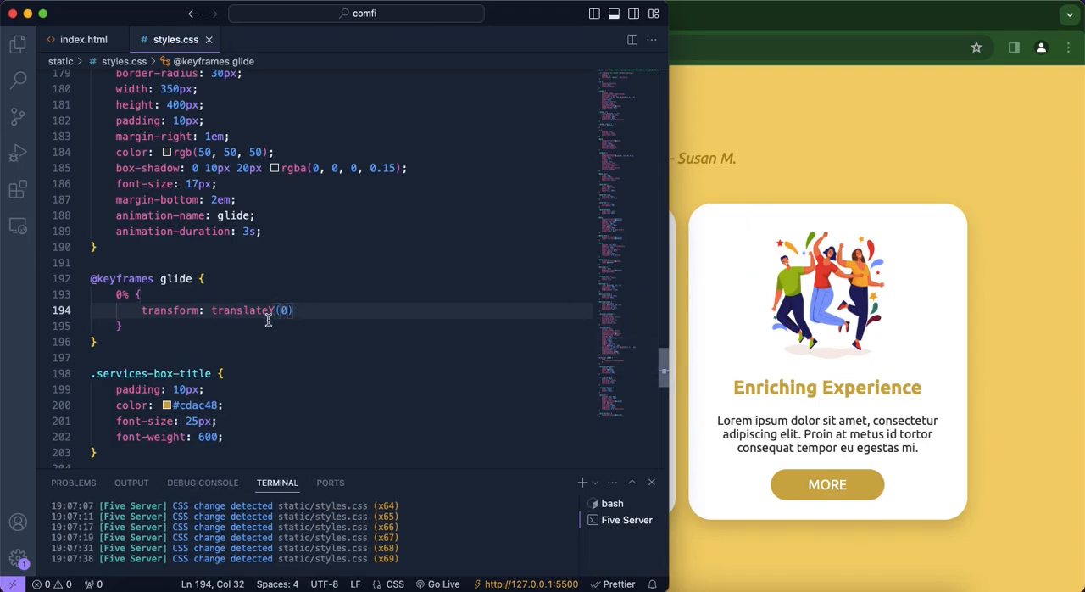
{"action": "key", "text": "Enter"}
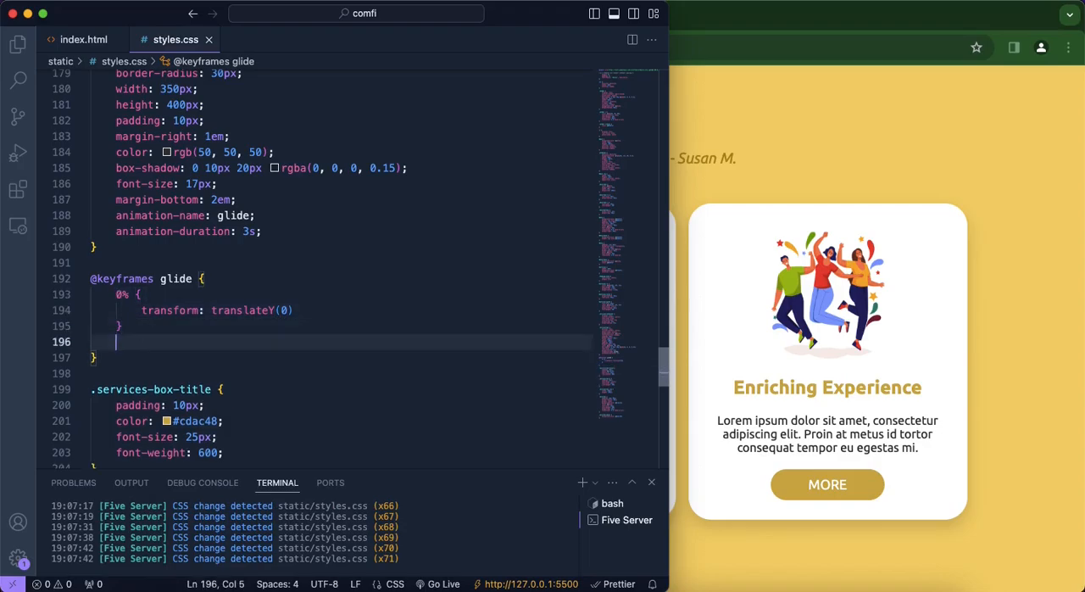
{"action": "type", "text": "50% {"}
{"action": "type", "text": "100% {"}
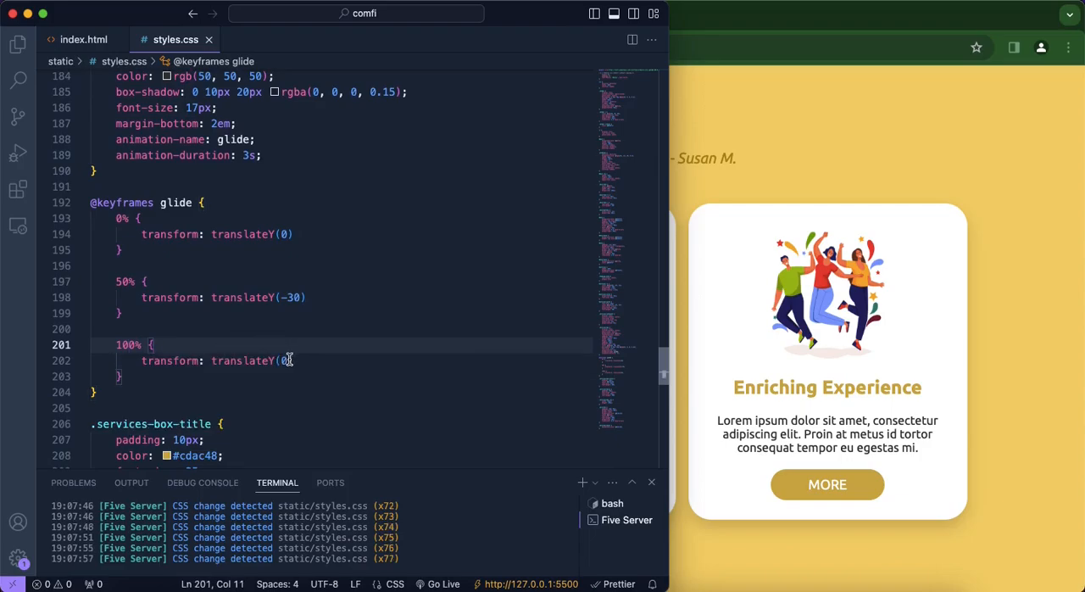
{"action": "left_click", "coordinate": [312, 297]}
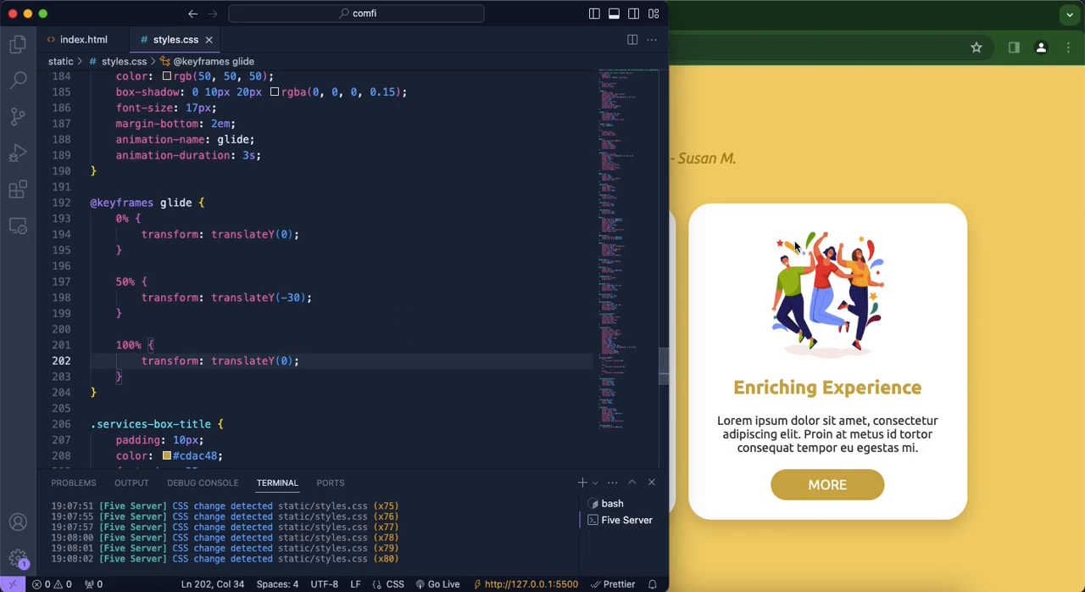
{"action": "type", "text": "px"}
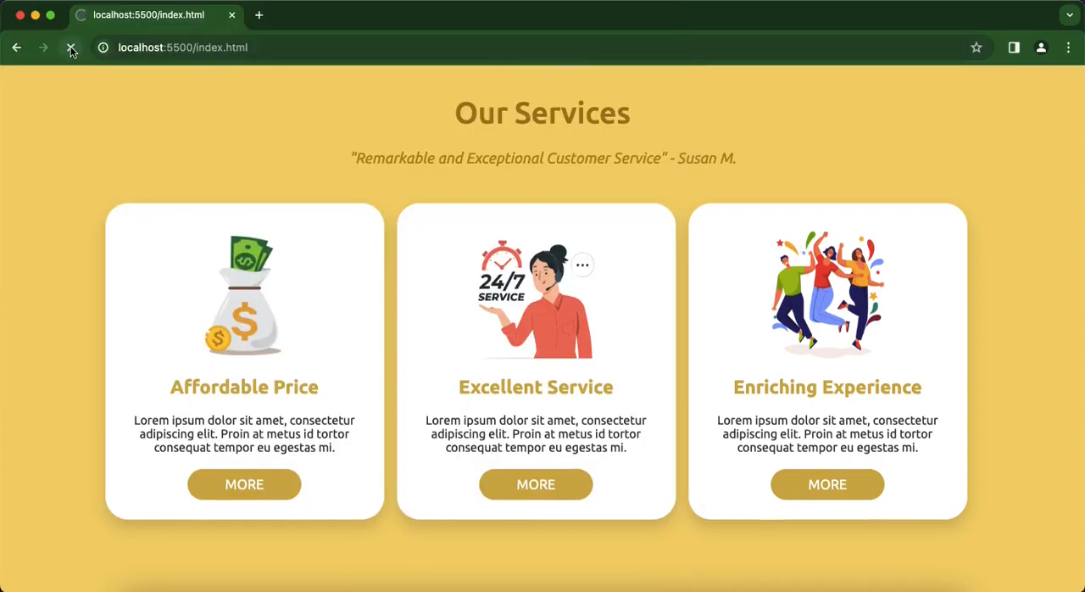
- Reload the ComFi page in Chrome to watch the service cards glide
{"action": "left_click", "coordinate": [71, 48]}
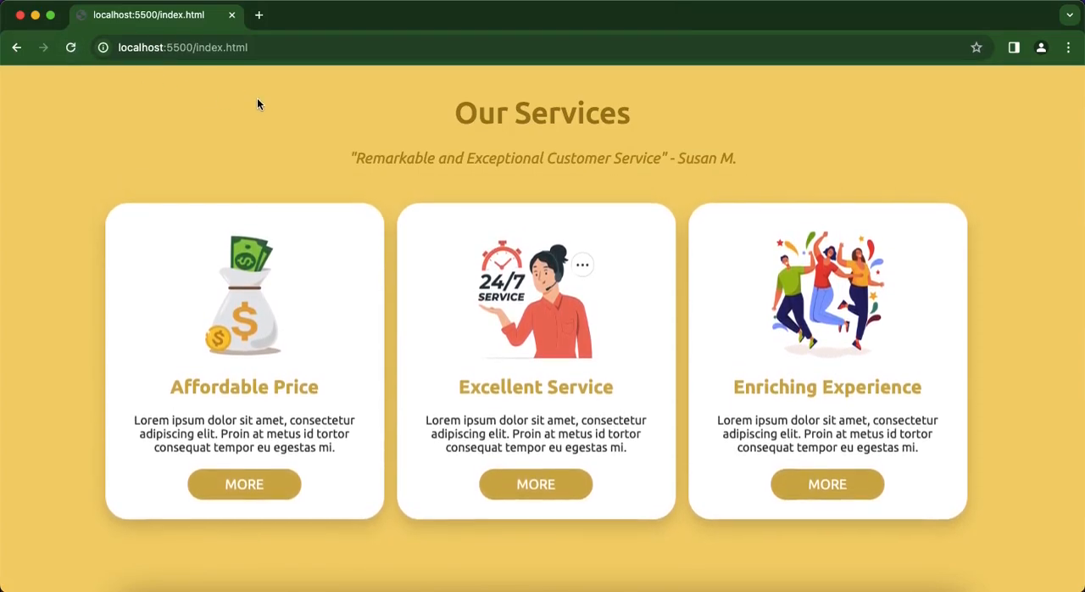
{"action": "mouse_move", "coordinate": [551, 329]}
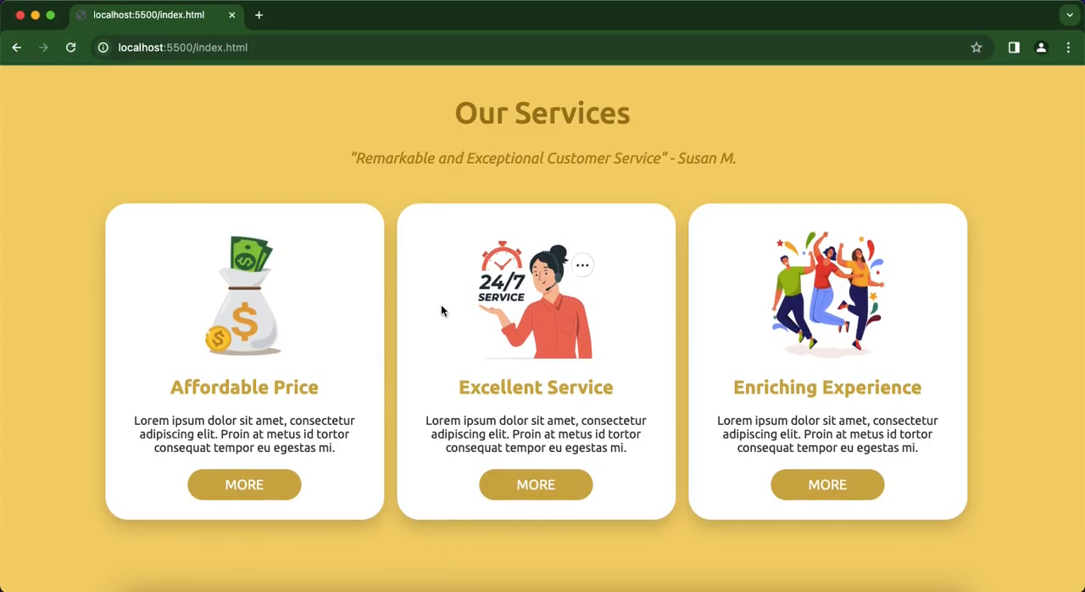
{"action": "mouse_move", "coordinate": [212, 221]}
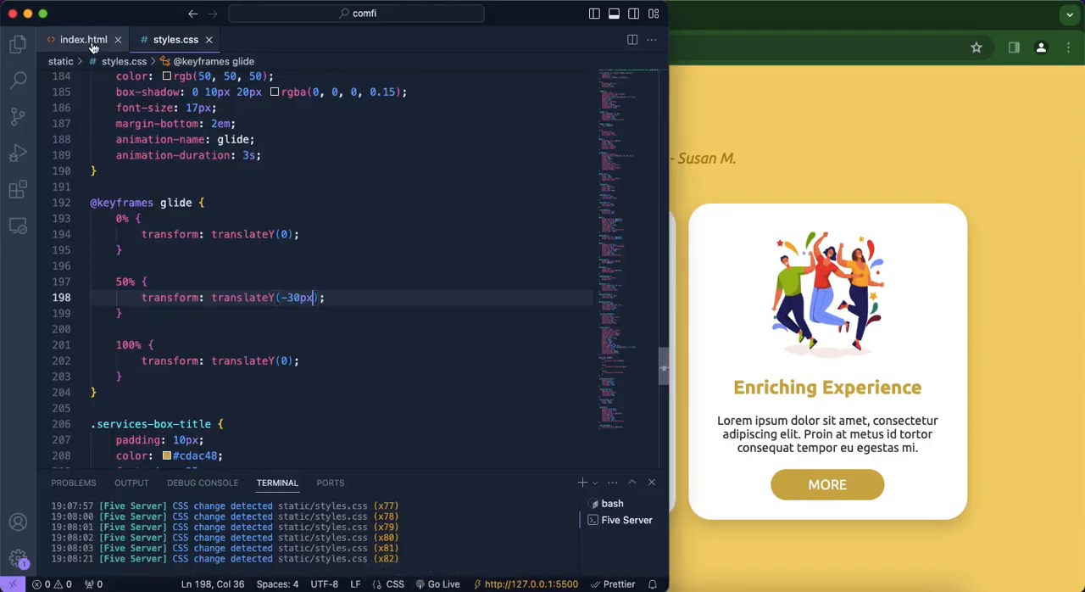
- Give each services-box an id like service-1 and start a #service-1 animation-delay rule
{"action": "left_click", "coordinate": [83, 39]}
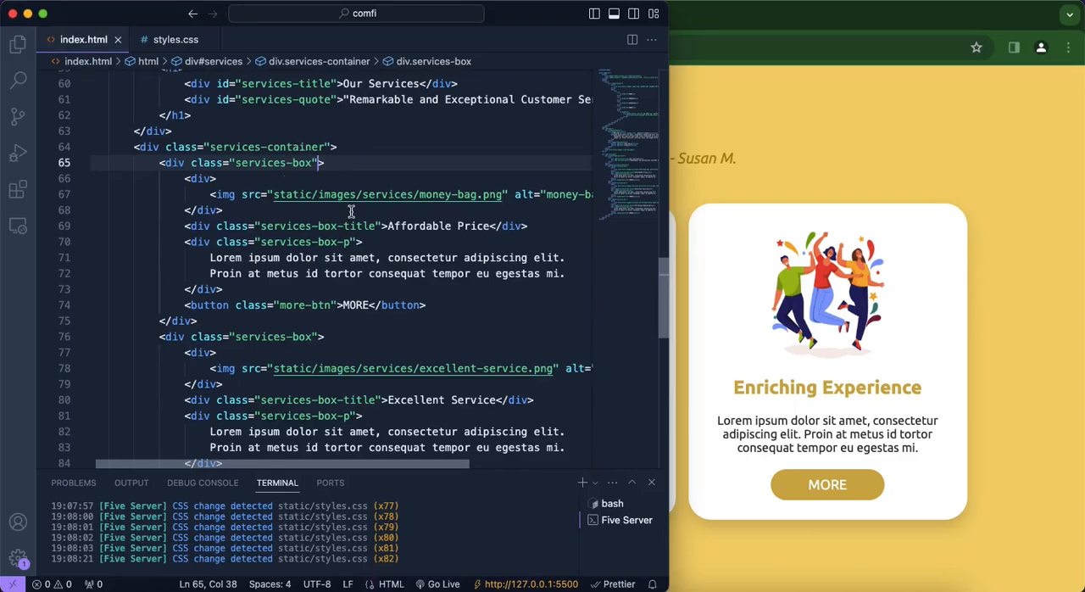
{"action": "type", "text": "id=\"servic"}
{"action": "type", "text": "#service-1 {"}
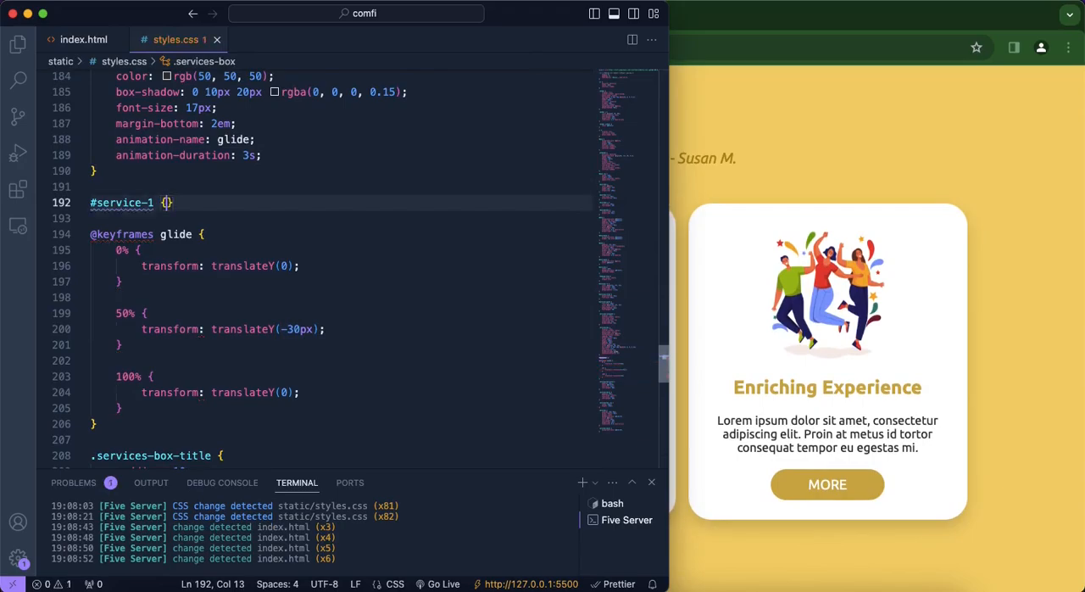
{"action": "type", "text": "animation-delay"}
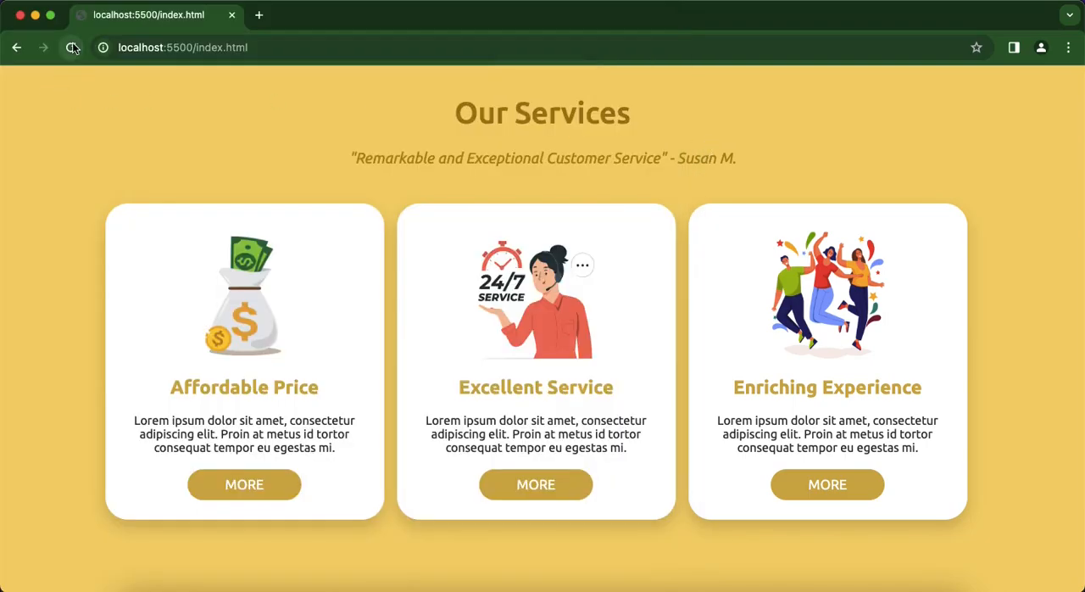
- Reload the page to watch the service cards glide in one after another
{"action": "left_click", "coordinate": [71, 47]}
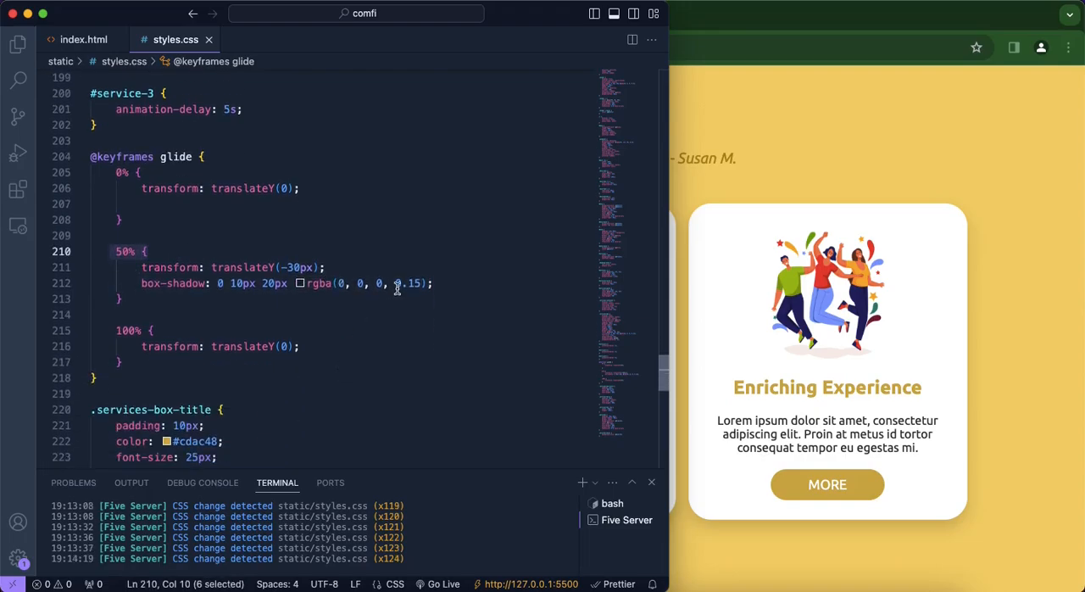
- Raise the 50% keyframe box-shadow opacity from 0.15 to 0.3 and reload to preview it
{"action": "double_click", "coordinate": [408, 283]}
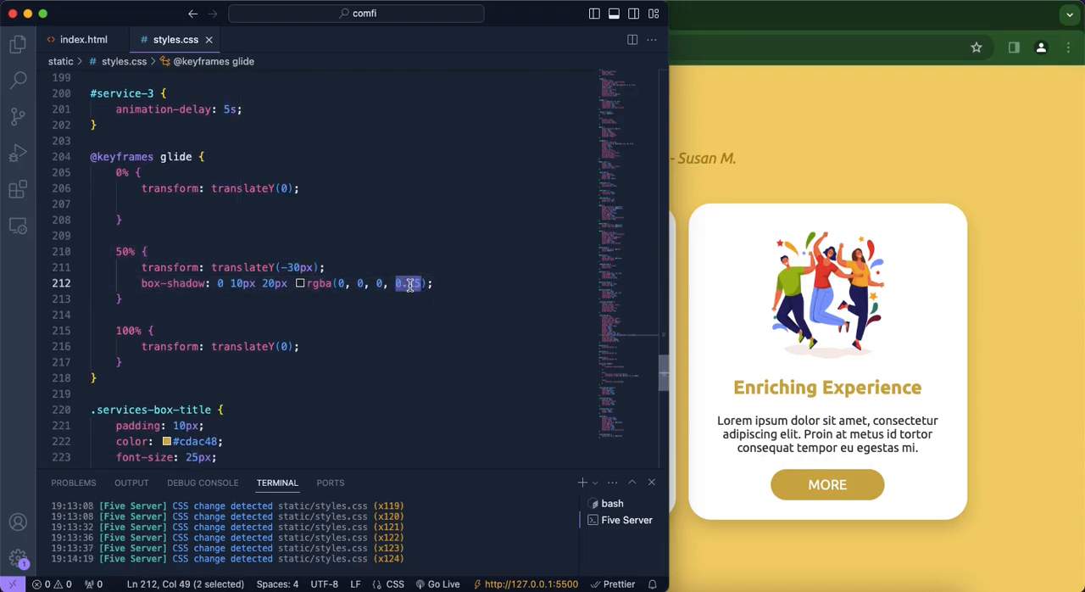
{"action": "type", "text": "0.3"}
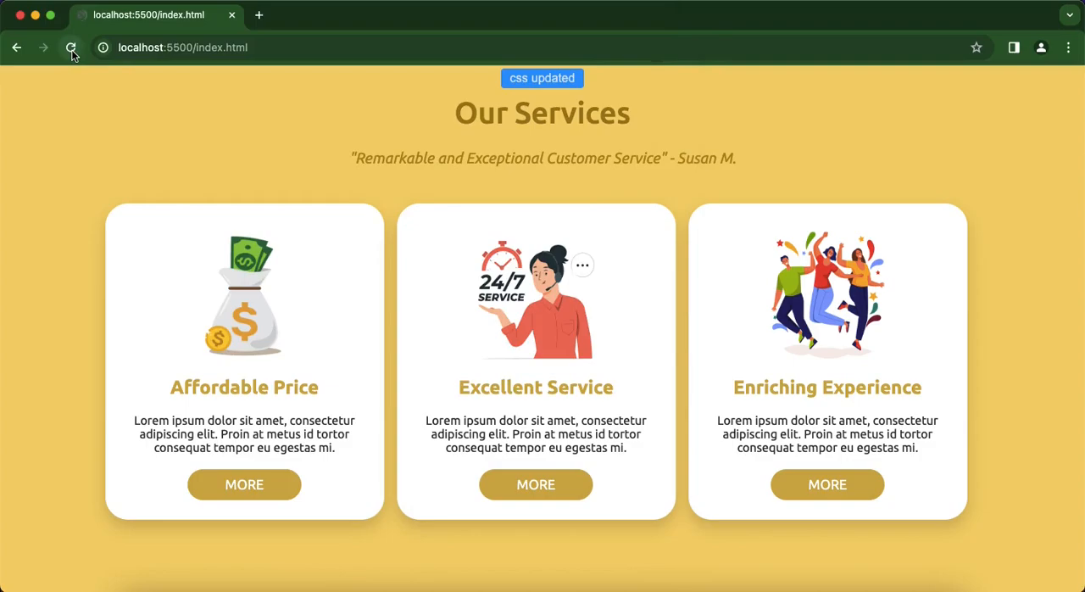
{"action": "left_click", "coordinate": [71, 47]}
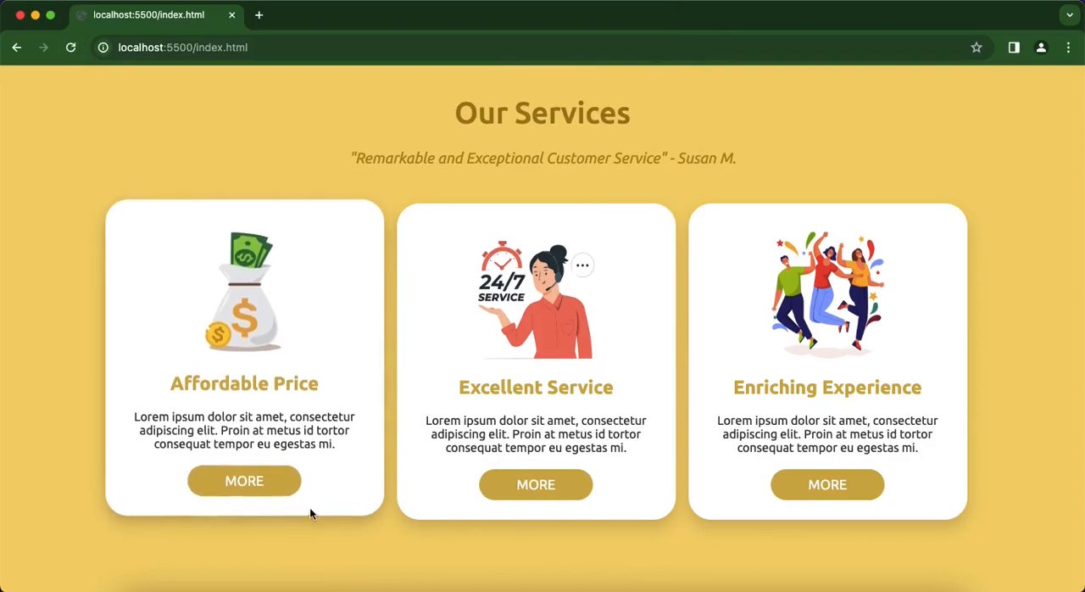